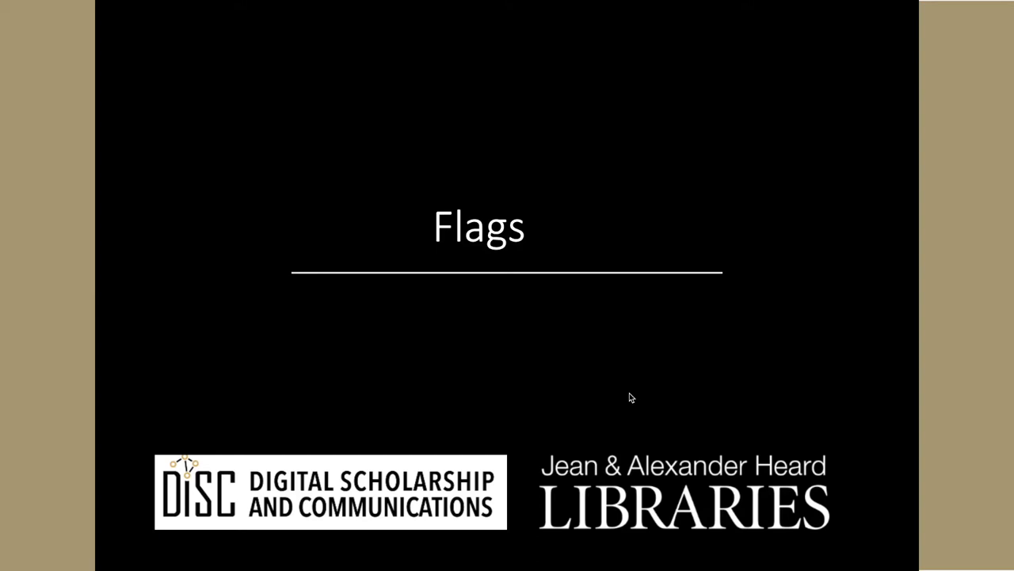
{"action": "mouse_move", "coordinate": [567, 362]}
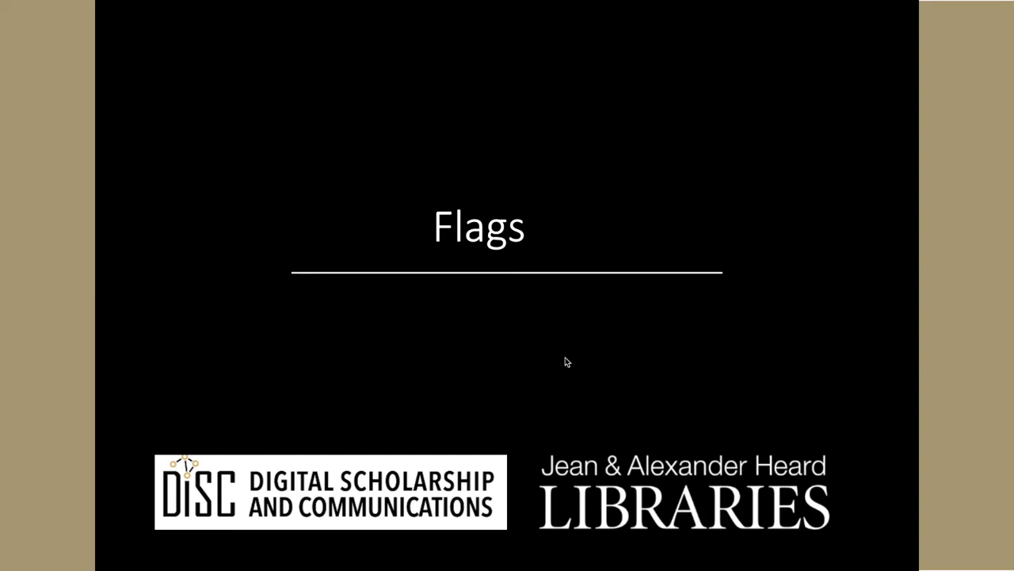
{"action": "mouse_move", "coordinate": [542, 359]}
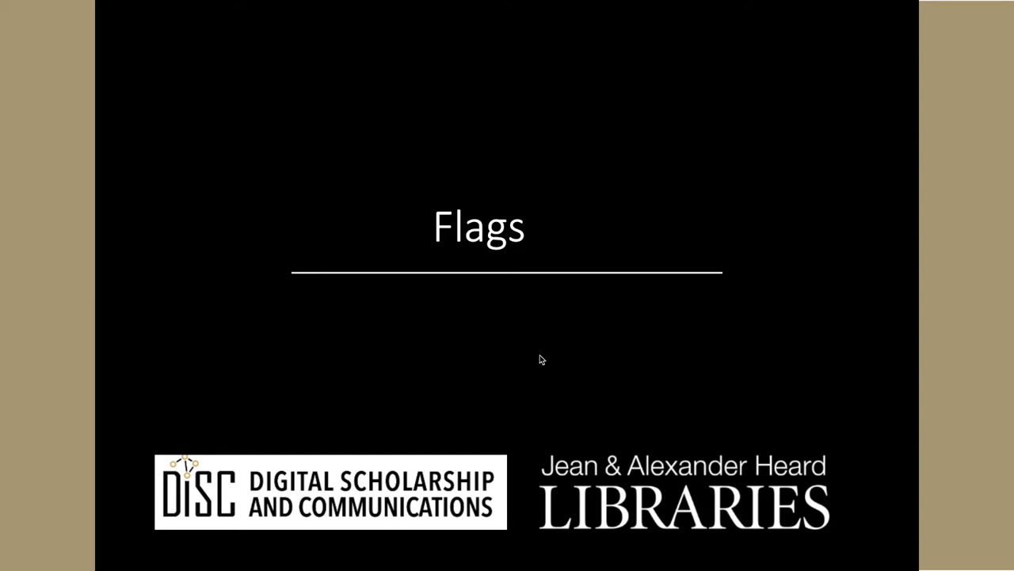
{"action": "mouse_move", "coordinate": [529, 356]}
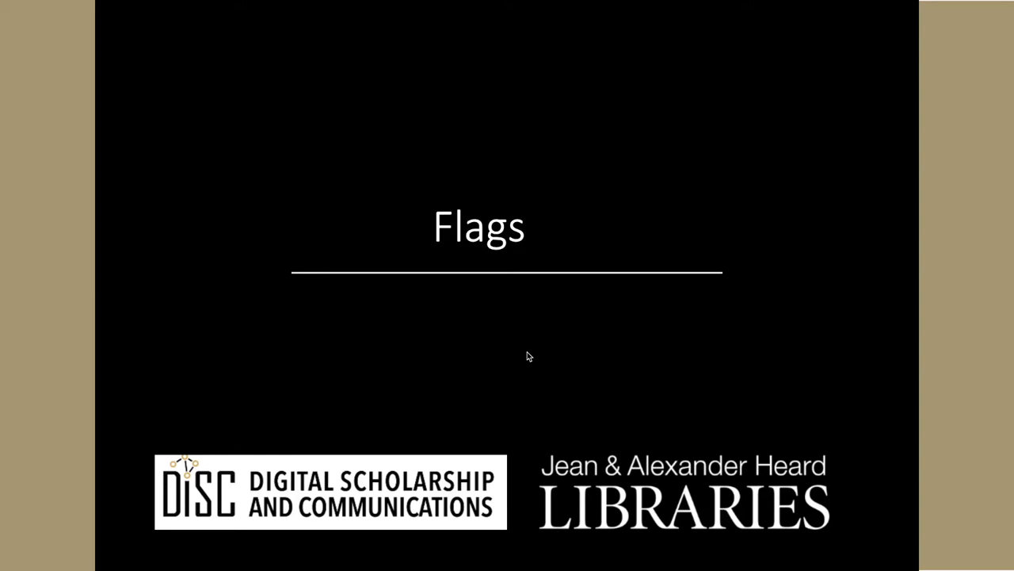
{"action": "mouse_move", "coordinate": [527, 354]}
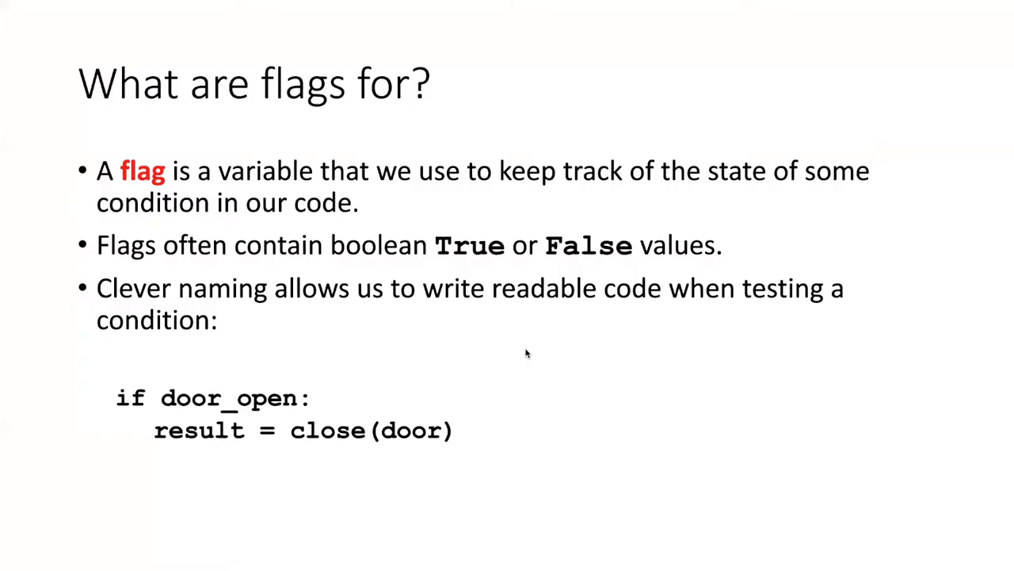
{"action": "mouse_move", "coordinate": [486, 351]}
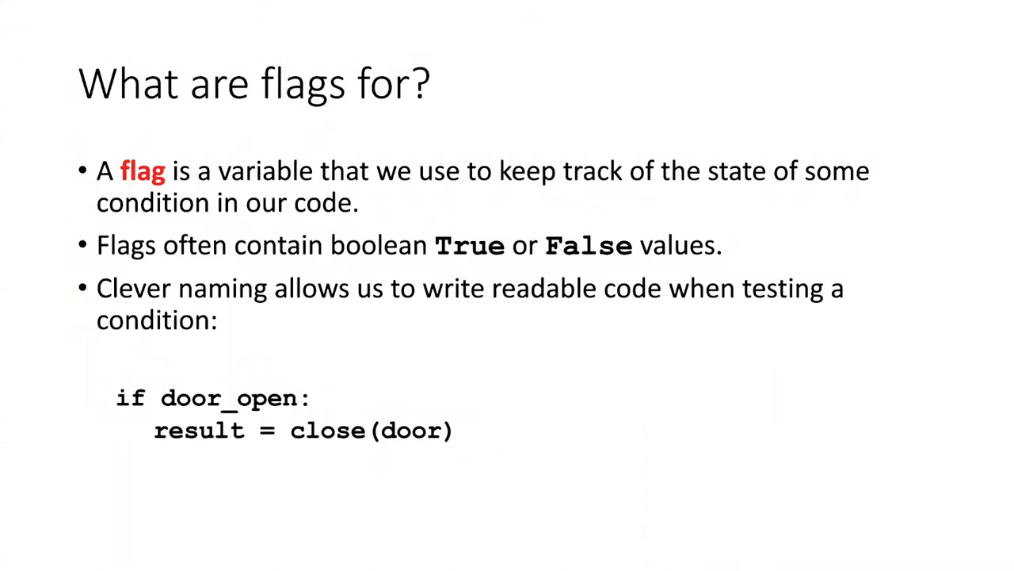
{"action": "mouse_move", "coordinate": [481, 348]}
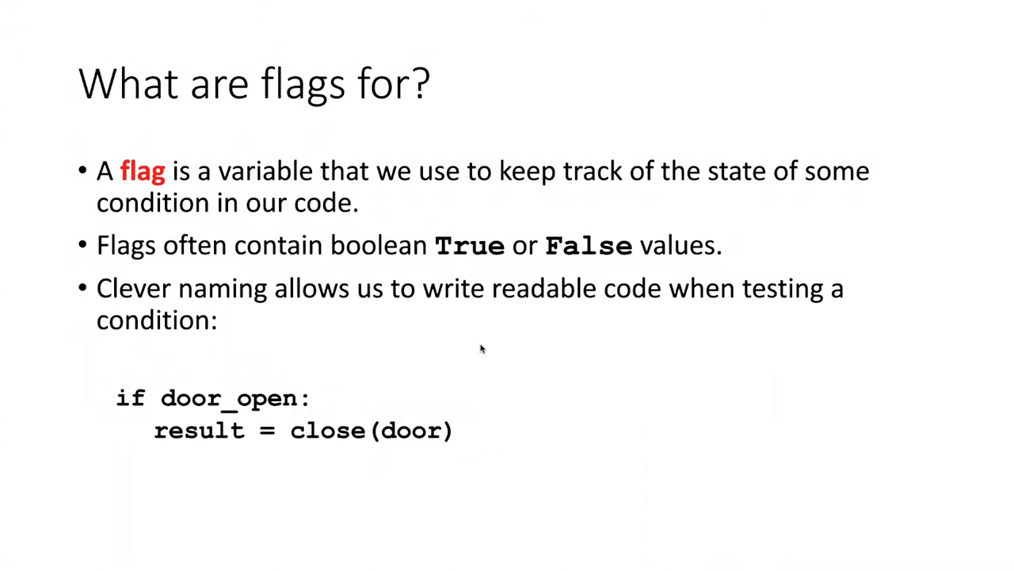
{"action": "mouse_move", "coordinate": [646, 349]}
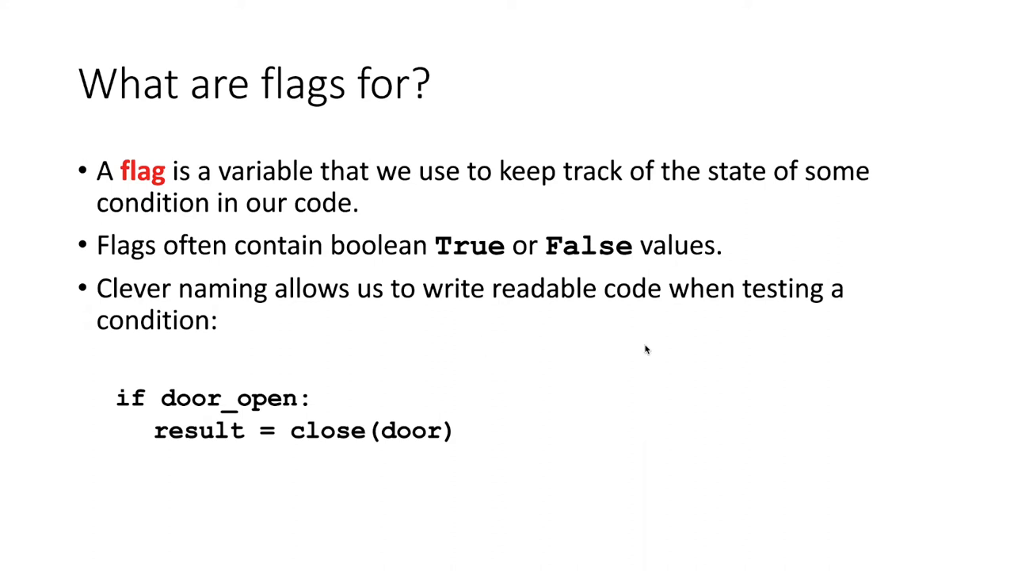
{"action": "mouse_move", "coordinate": [579, 326]}
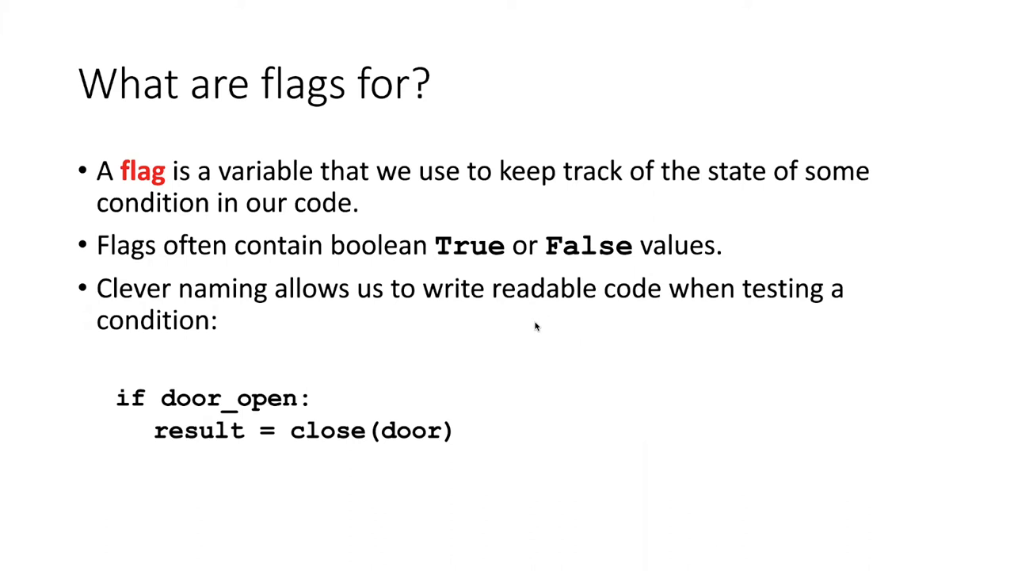
{"action": "mouse_move", "coordinate": [546, 329]}
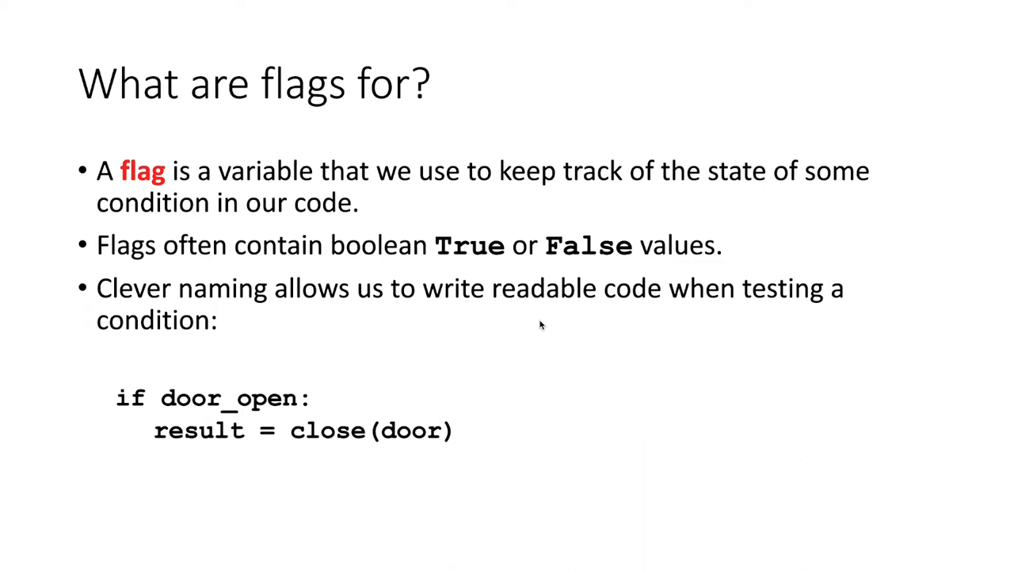
{"action": "mouse_move", "coordinate": [520, 331]}
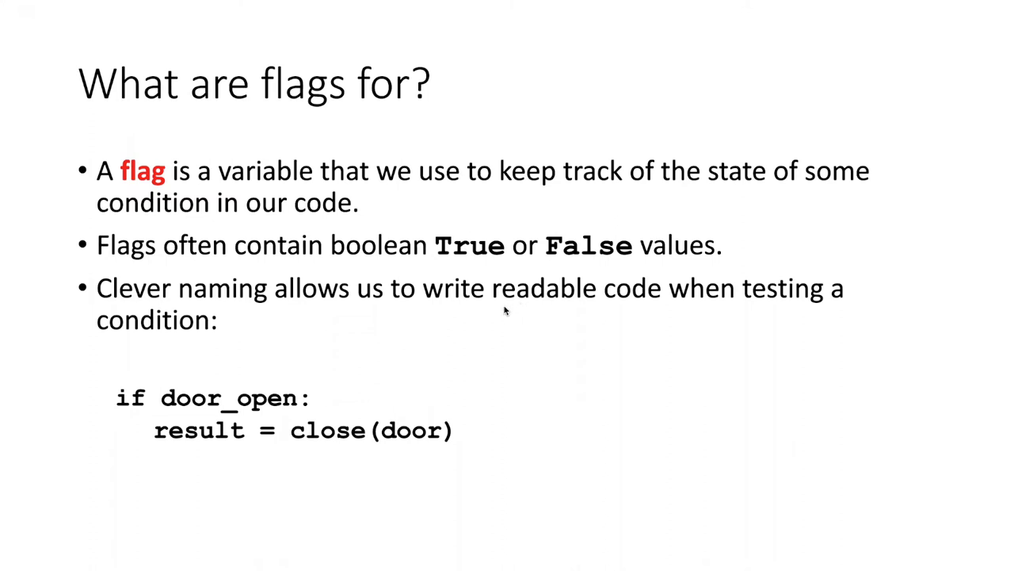
{"action": "mouse_move", "coordinate": [451, 320]}
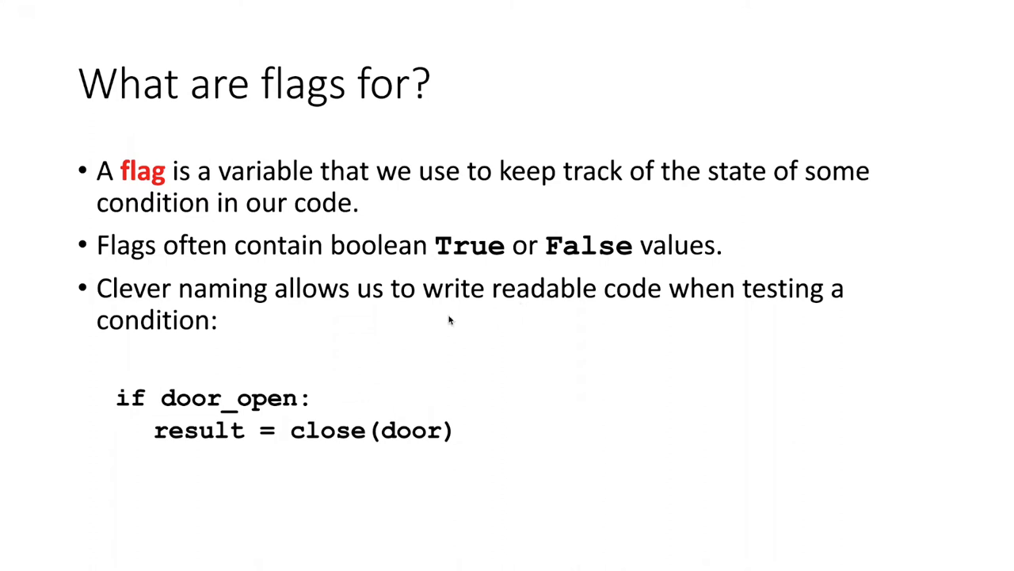
{"action": "mouse_move", "coordinate": [394, 316]}
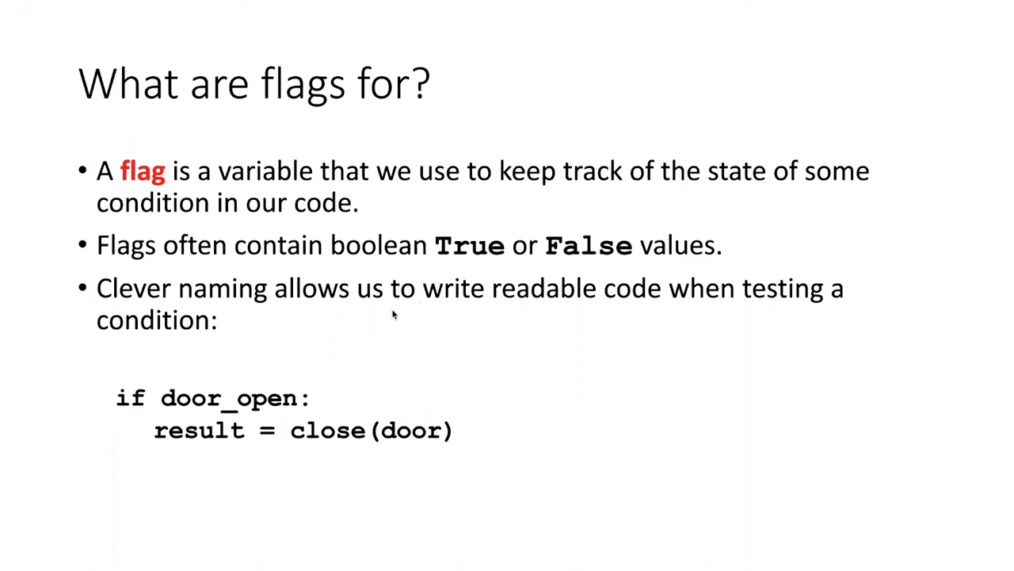
{"action": "mouse_move", "coordinate": [378, 321]}
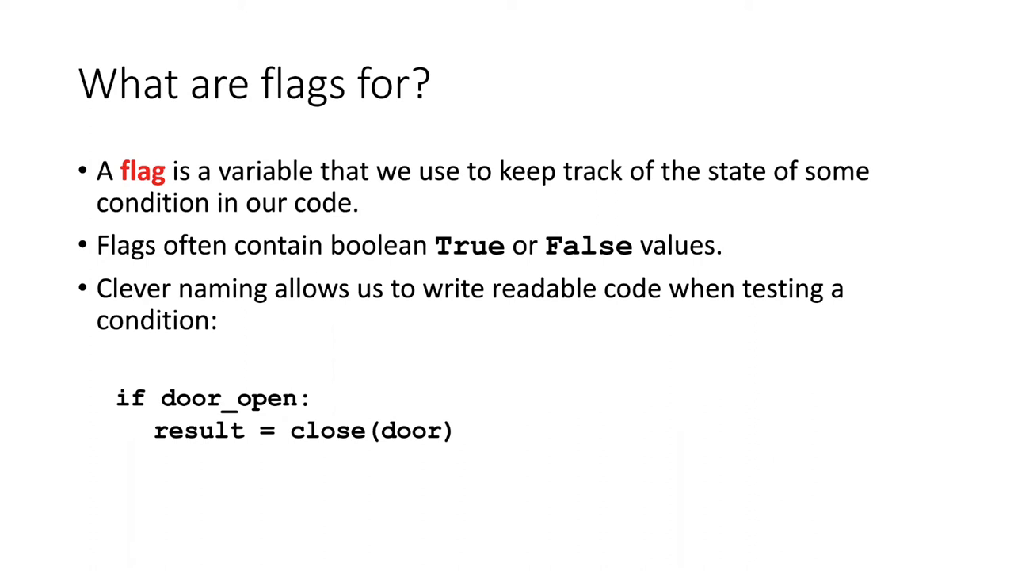
{"action": "mouse_move", "coordinate": [382, 332]}
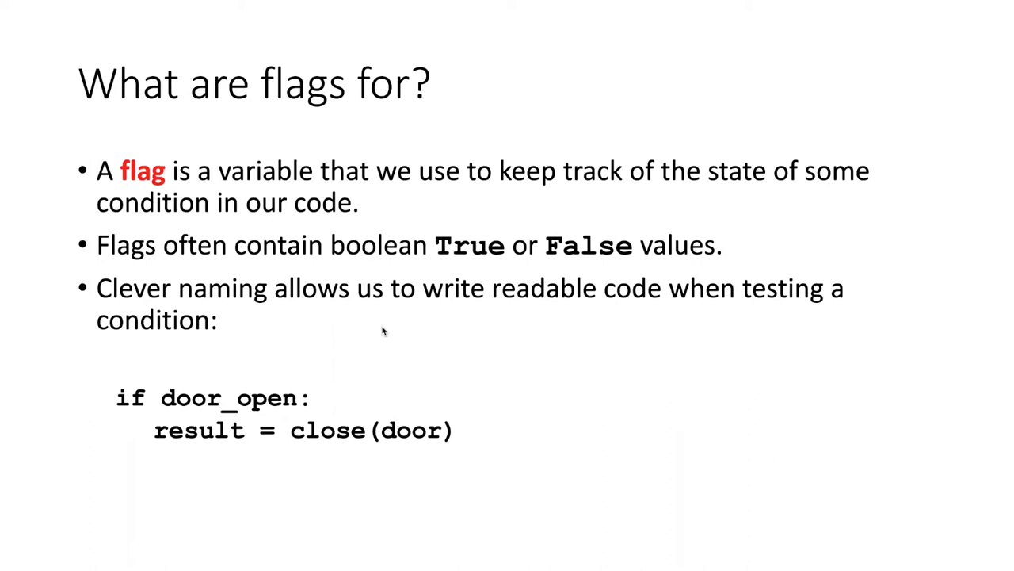
{"action": "mouse_move", "coordinate": [421, 331]}
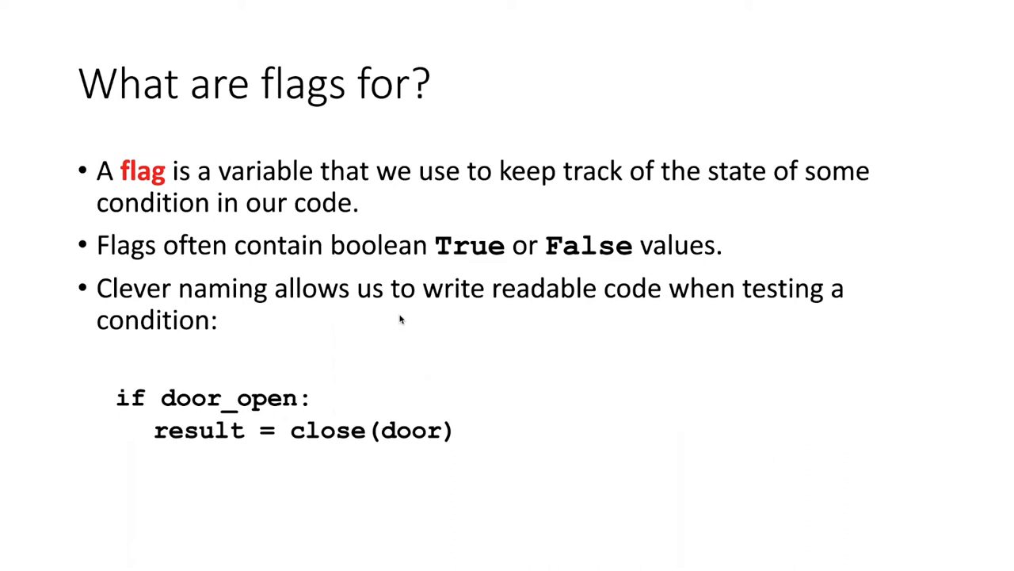
{"action": "mouse_move", "coordinate": [323, 331]}
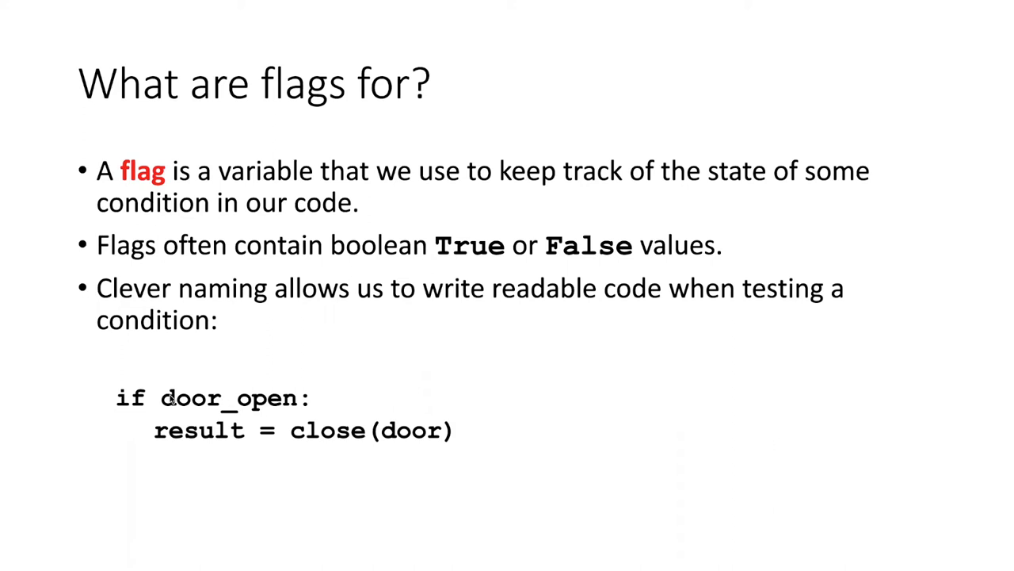
{"action": "mouse_move", "coordinate": [297, 399]}
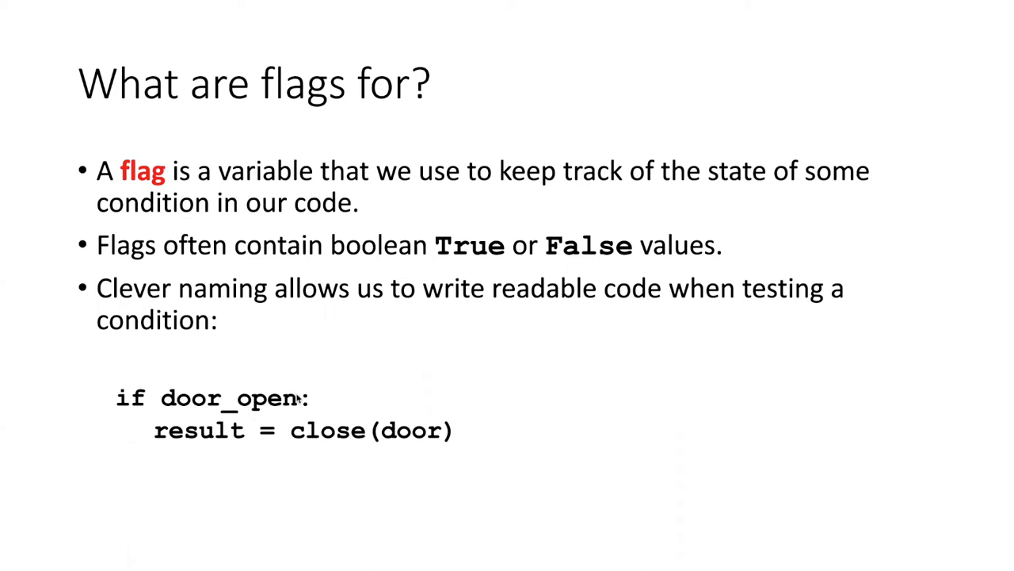
{"action": "mouse_move", "coordinate": [163, 397]}
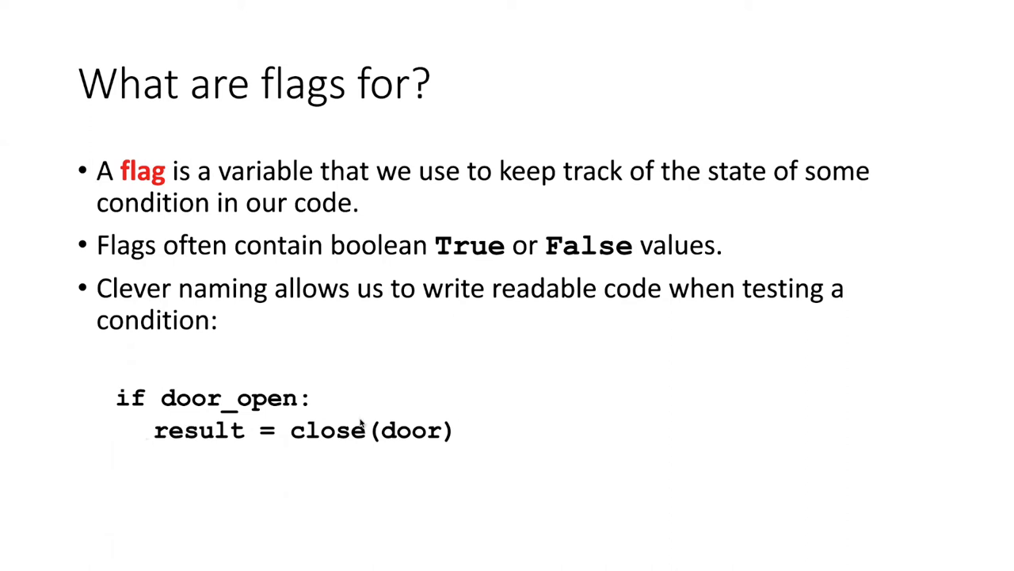
{"action": "mouse_move", "coordinate": [341, 434]}
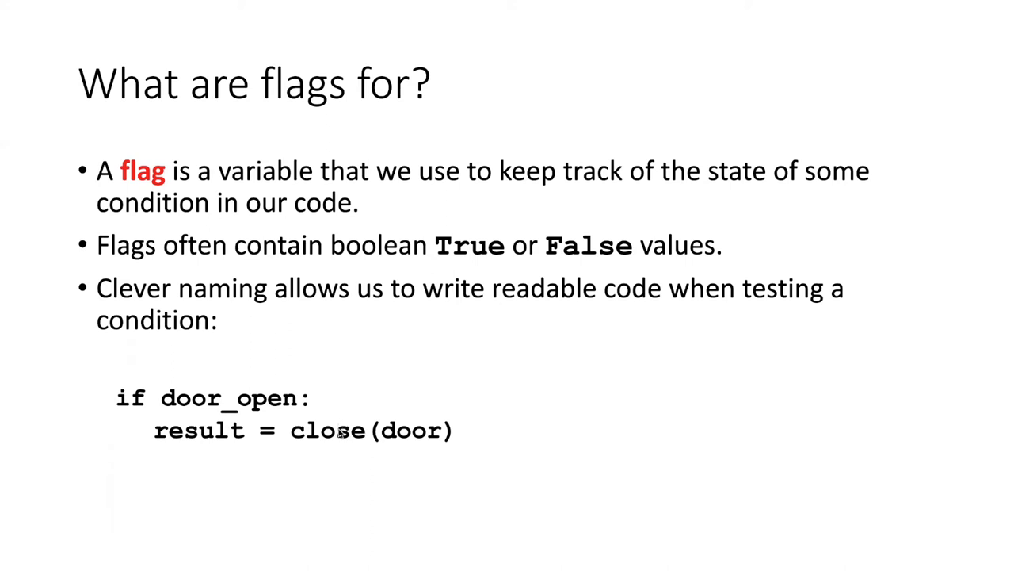
{"action": "mouse_move", "coordinate": [355, 434]}
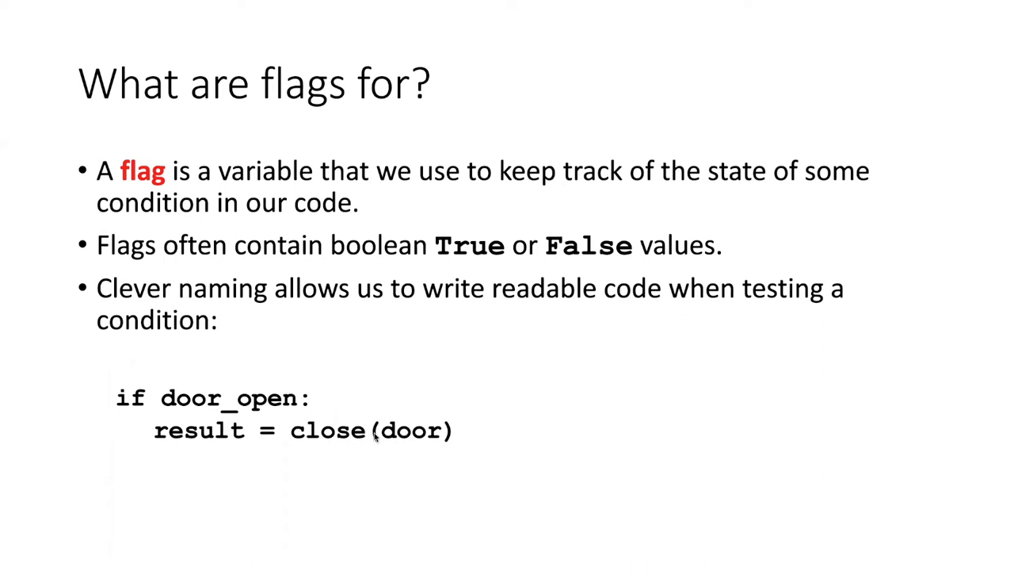
{"action": "mouse_move", "coordinate": [277, 437]}
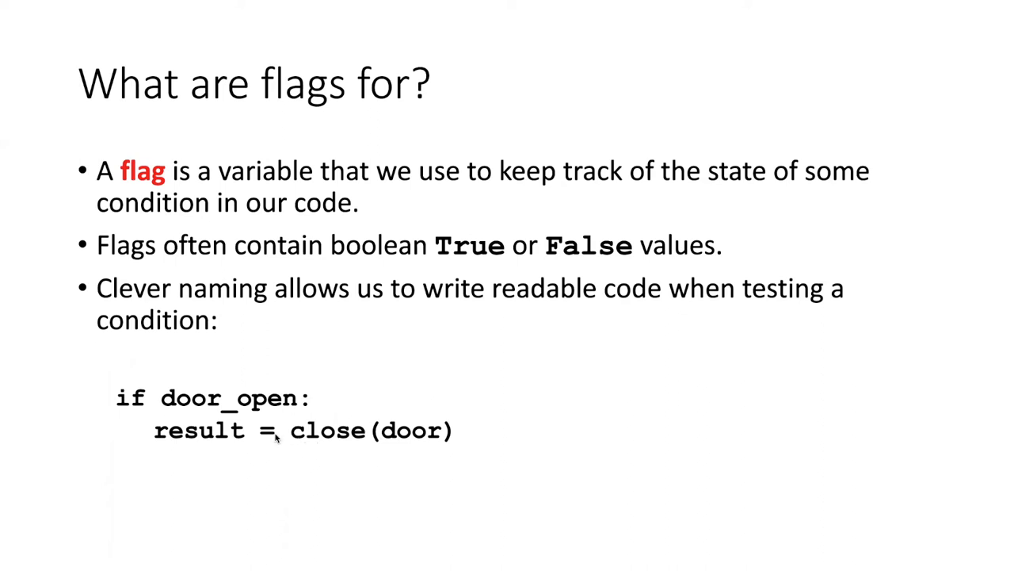
{"action": "mouse_move", "coordinate": [230, 444]}
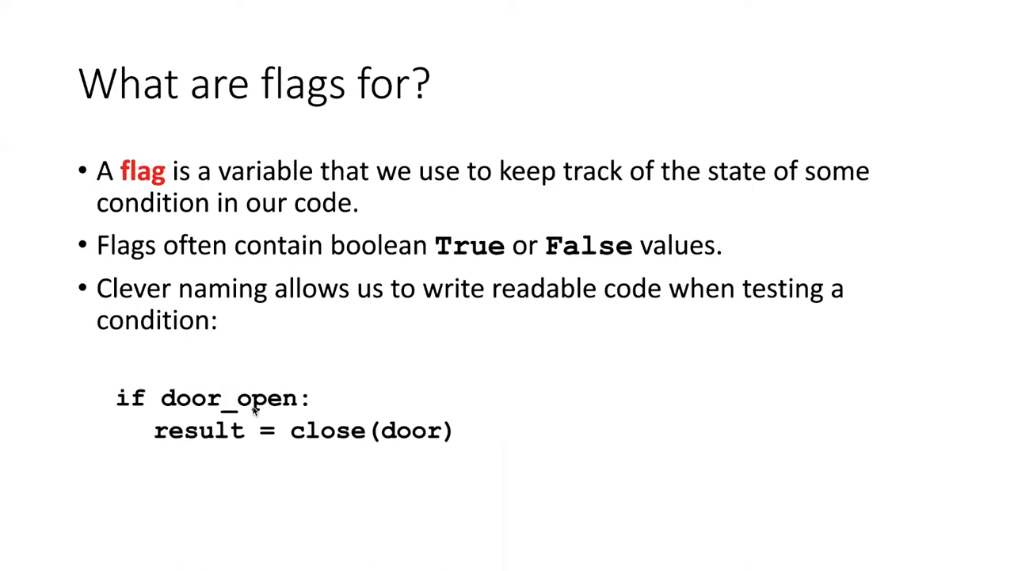
{"action": "mouse_move", "coordinate": [144, 411]}
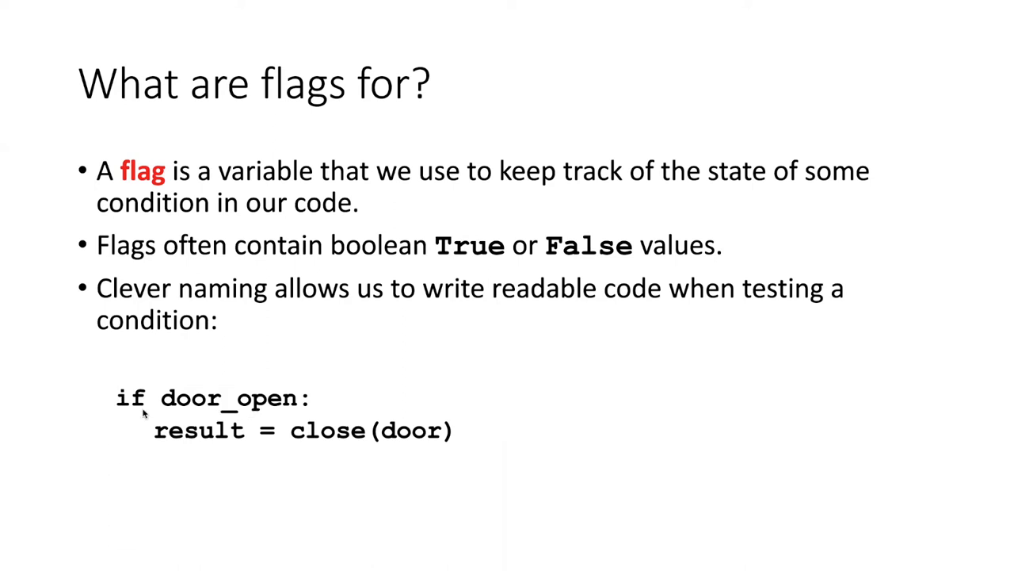
{"action": "mouse_move", "coordinate": [335, 445]}
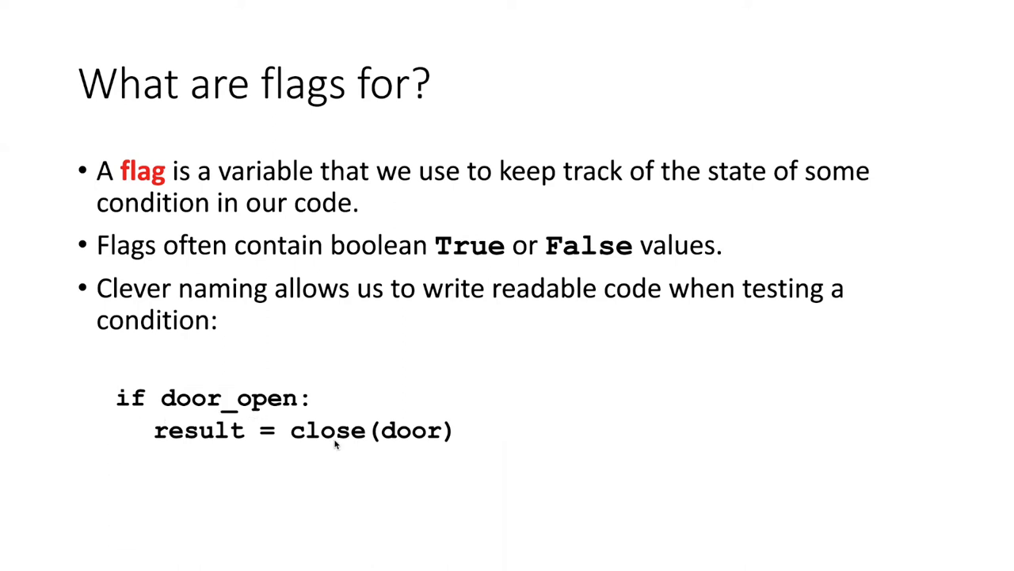
{"action": "mouse_move", "coordinate": [436, 442]}
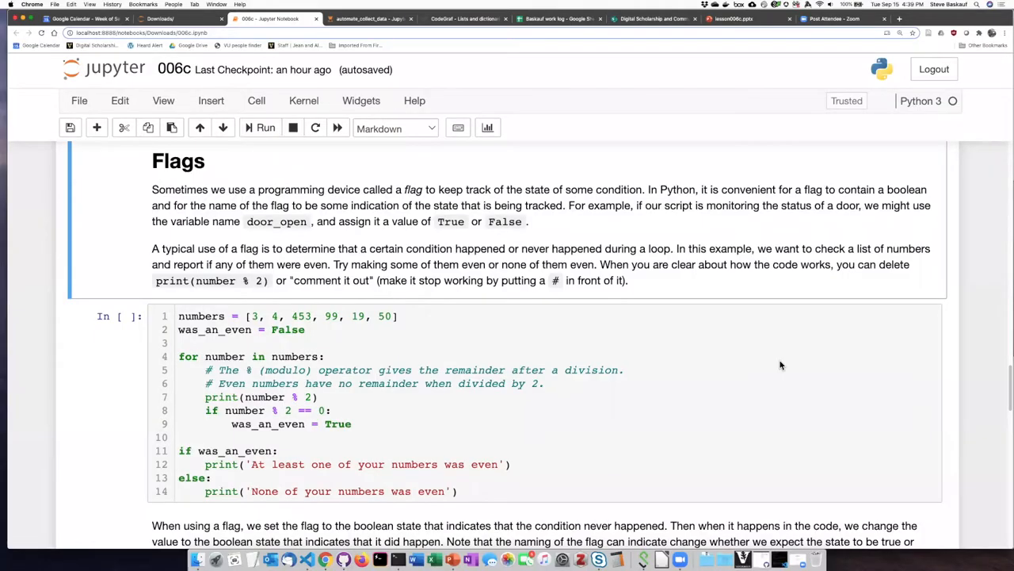
{"action": "mouse_move", "coordinate": [434, 367]}
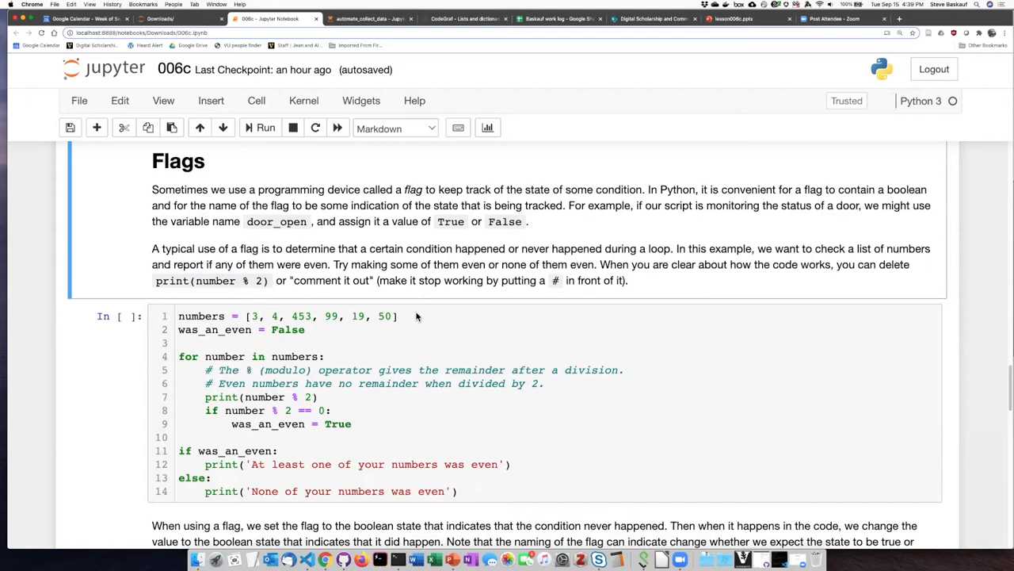
{"action": "mouse_move", "coordinate": [228, 322]}
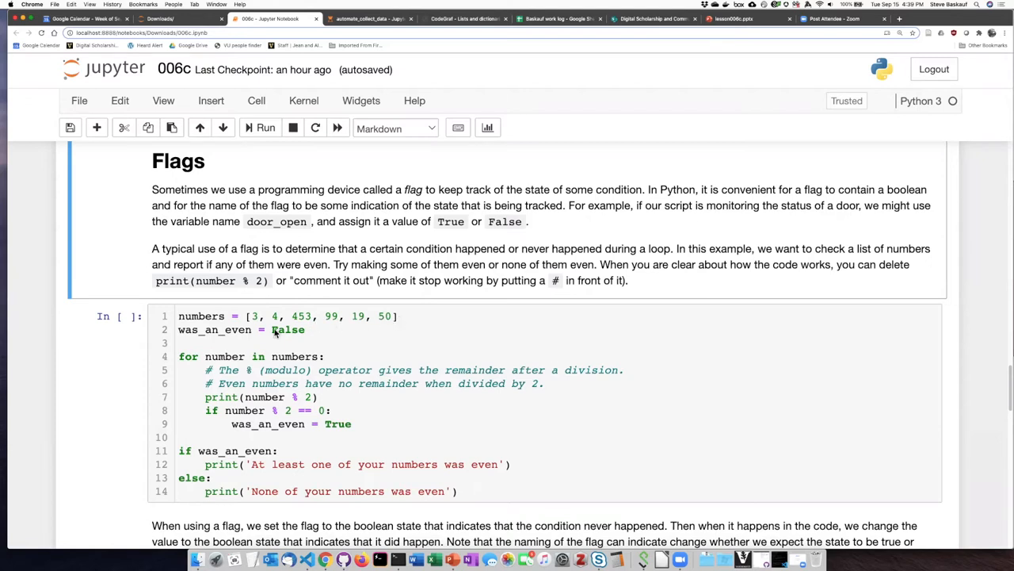
{"action": "mouse_move", "coordinate": [360, 323]}
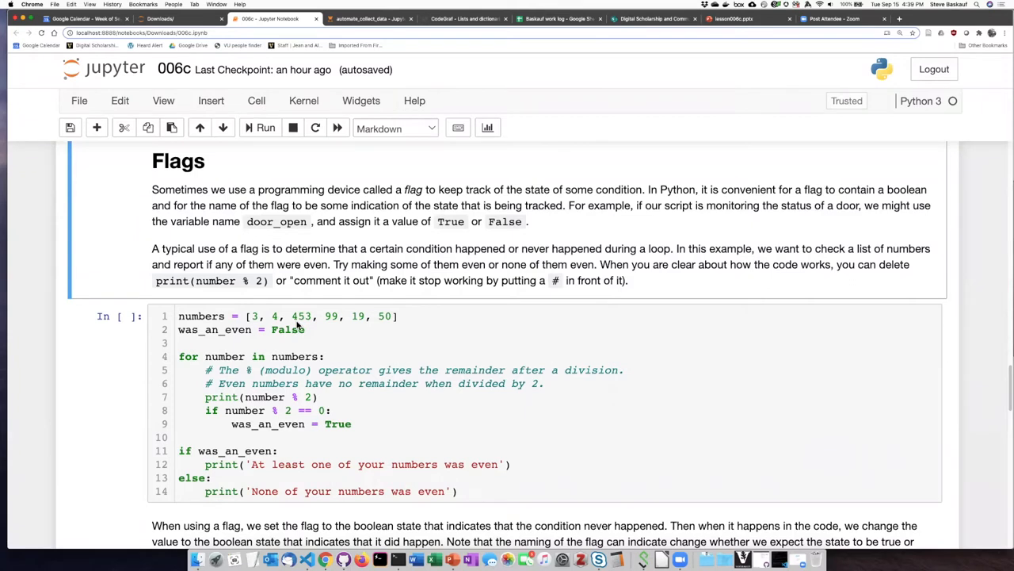
{"action": "mouse_move", "coordinate": [278, 323]}
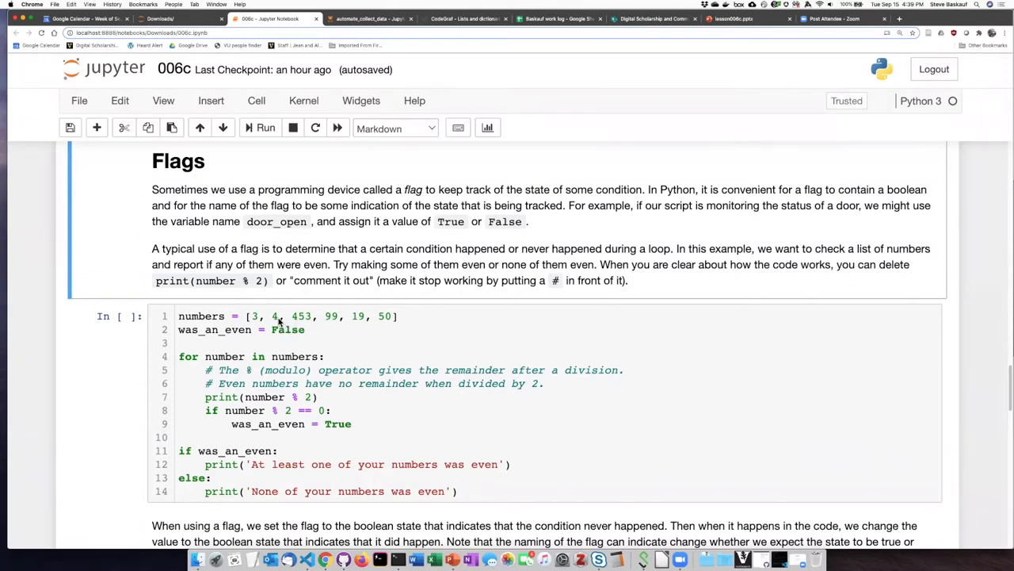
{"action": "mouse_move", "coordinate": [233, 344]}
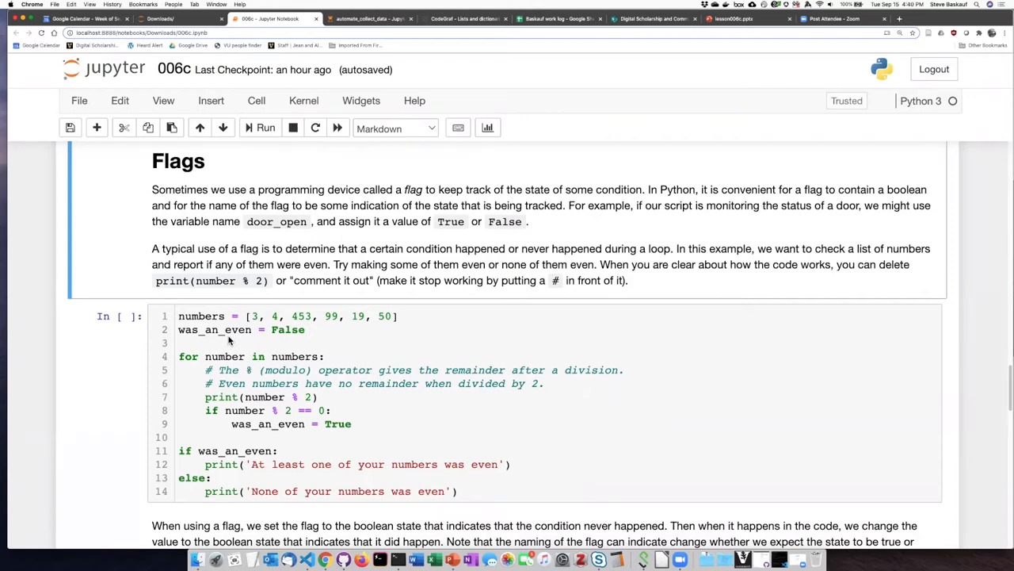
{"action": "mouse_move", "coordinate": [269, 464]}
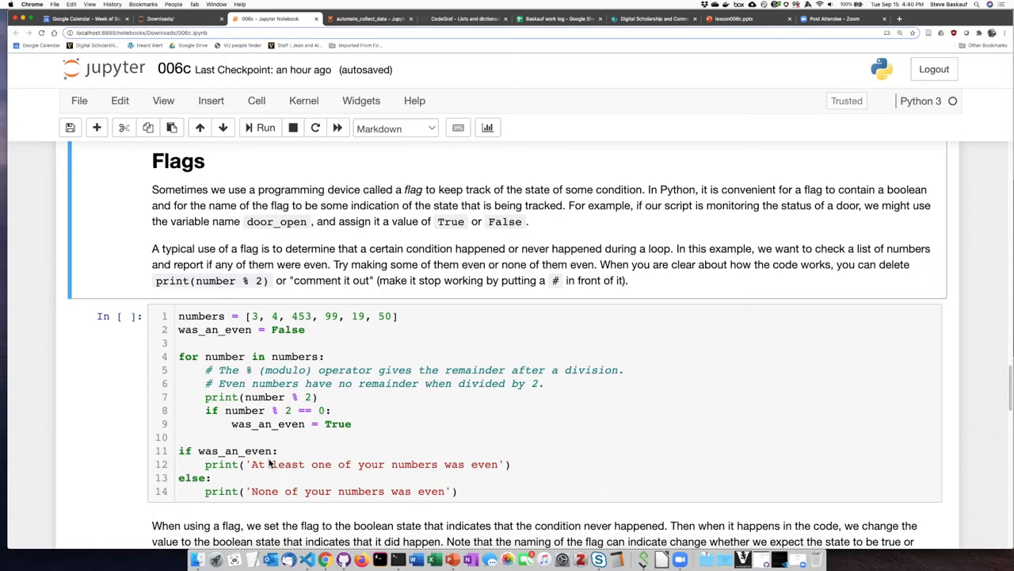
{"action": "mouse_move", "coordinate": [260, 442]}
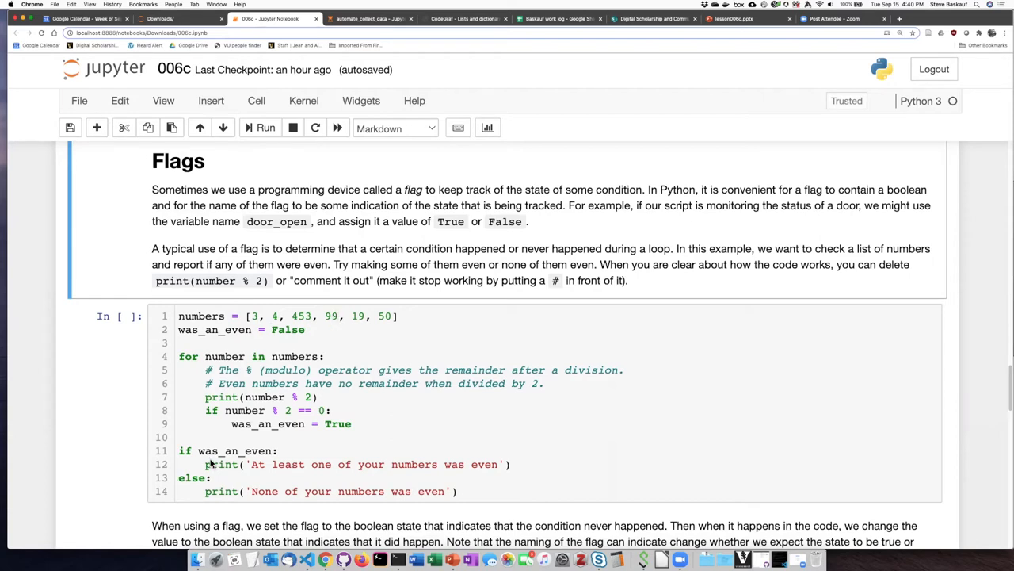
{"action": "mouse_move", "coordinate": [211, 463]}
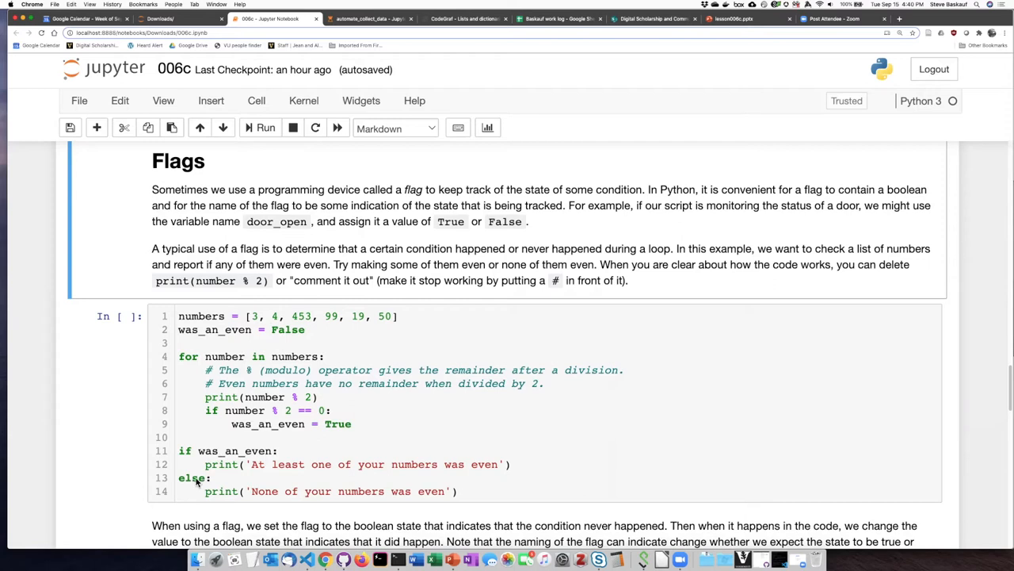
{"action": "mouse_move", "coordinate": [429, 489]}
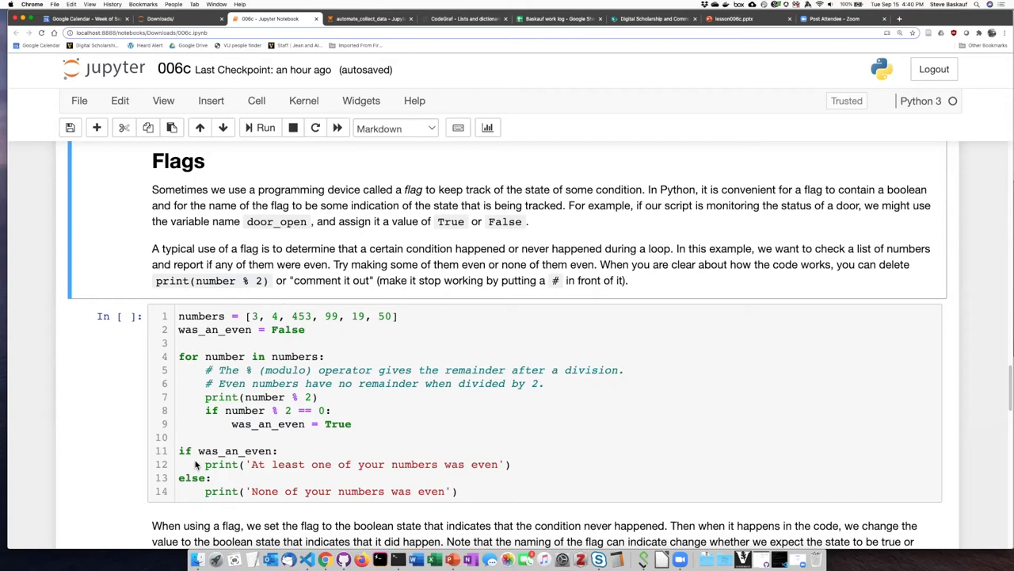
{"action": "mouse_move", "coordinate": [288, 458]}
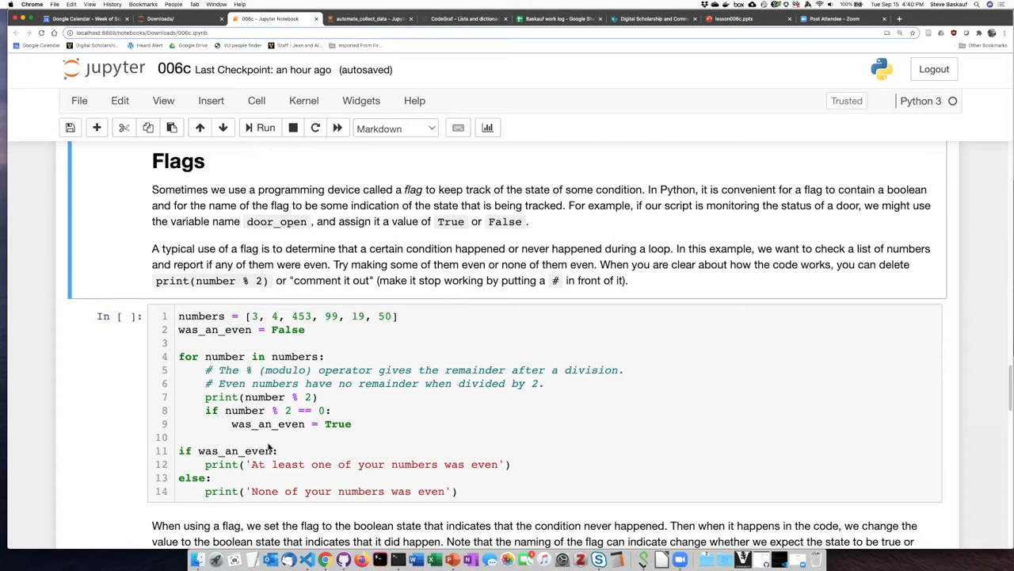
{"action": "mouse_move", "coordinate": [243, 458]}
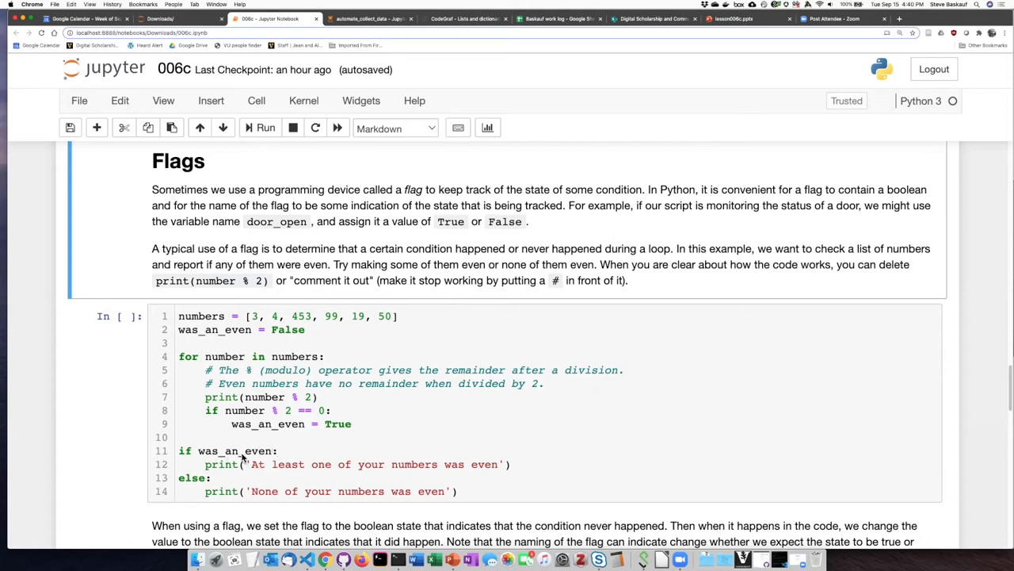
{"action": "mouse_move", "coordinate": [500, 466]}
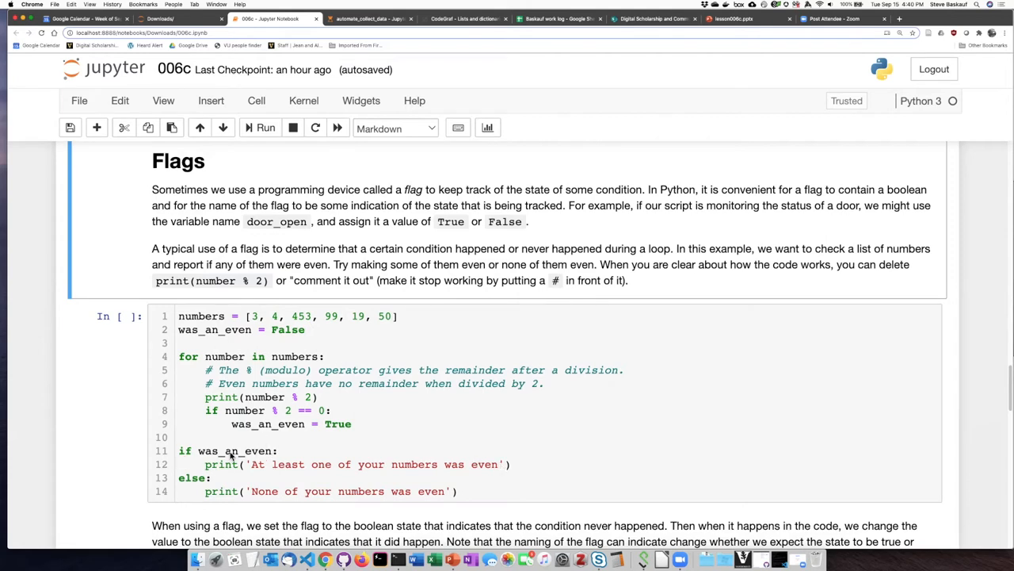
{"action": "mouse_move", "coordinate": [257, 460]}
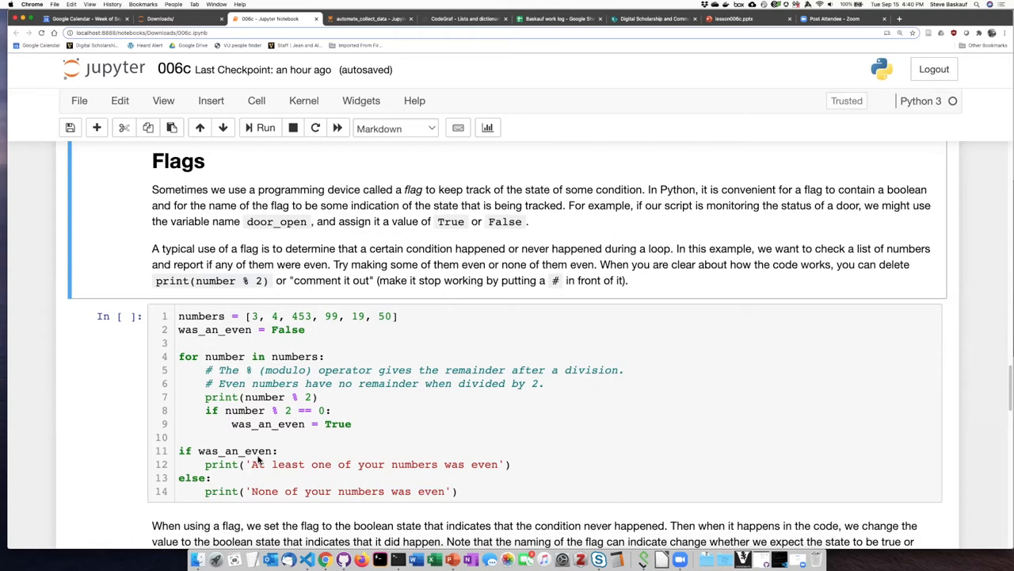
{"action": "mouse_move", "coordinate": [256, 461]}
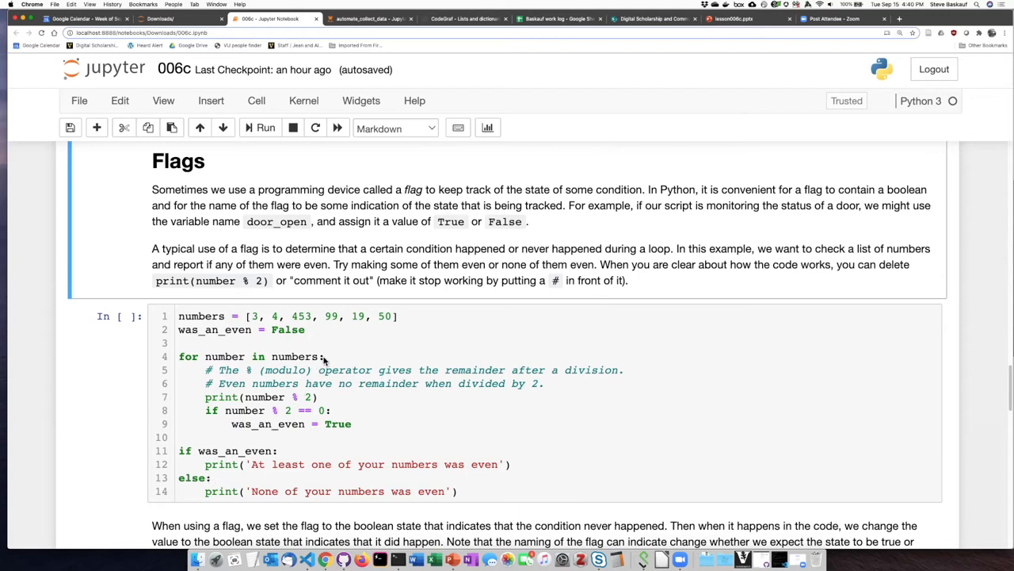
{"action": "mouse_move", "coordinate": [223, 377]}
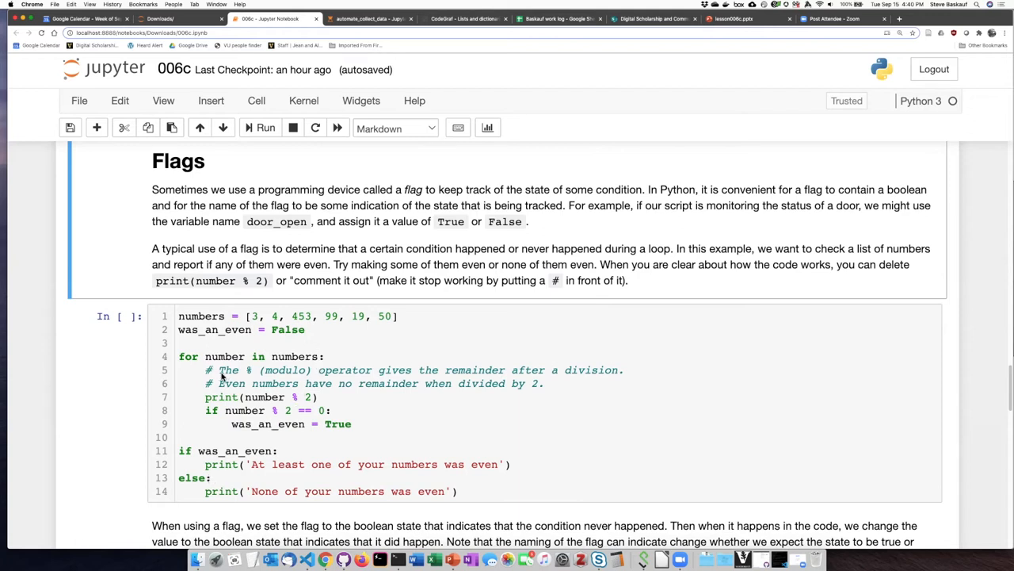
{"action": "mouse_move", "coordinate": [223, 378]}
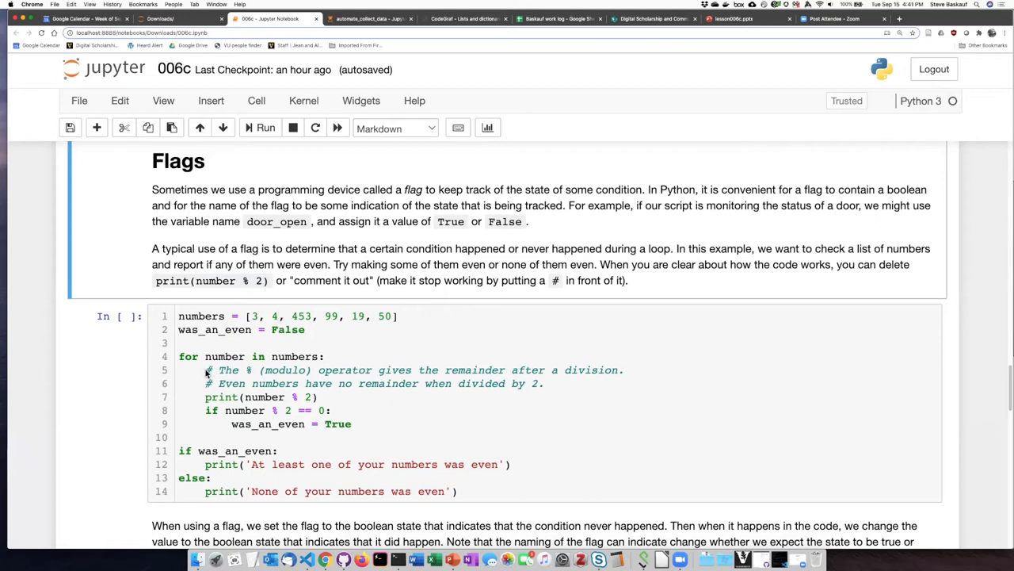
{"action": "mouse_move", "coordinate": [278, 369]}
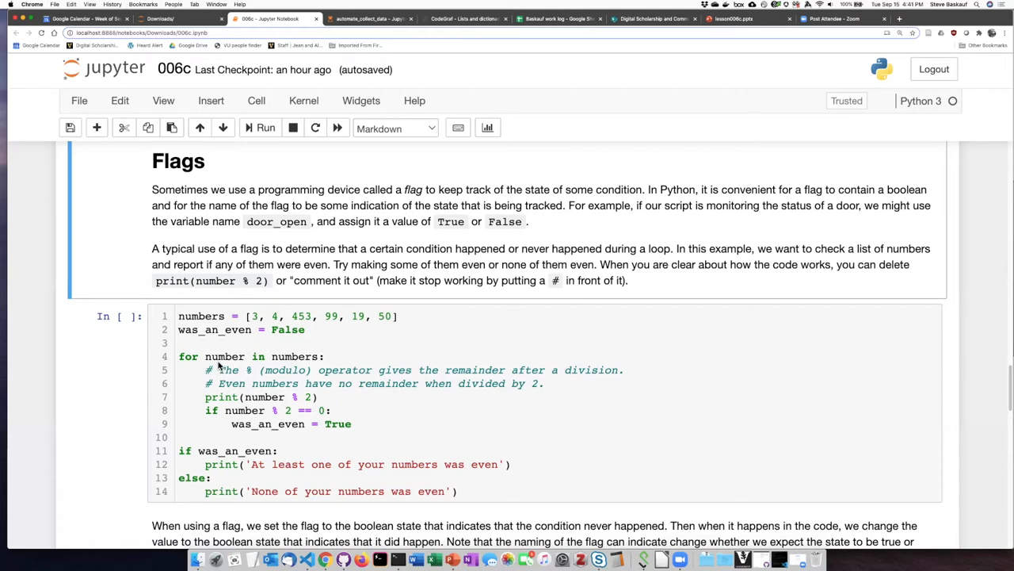
{"action": "mouse_move", "coordinate": [270, 365]}
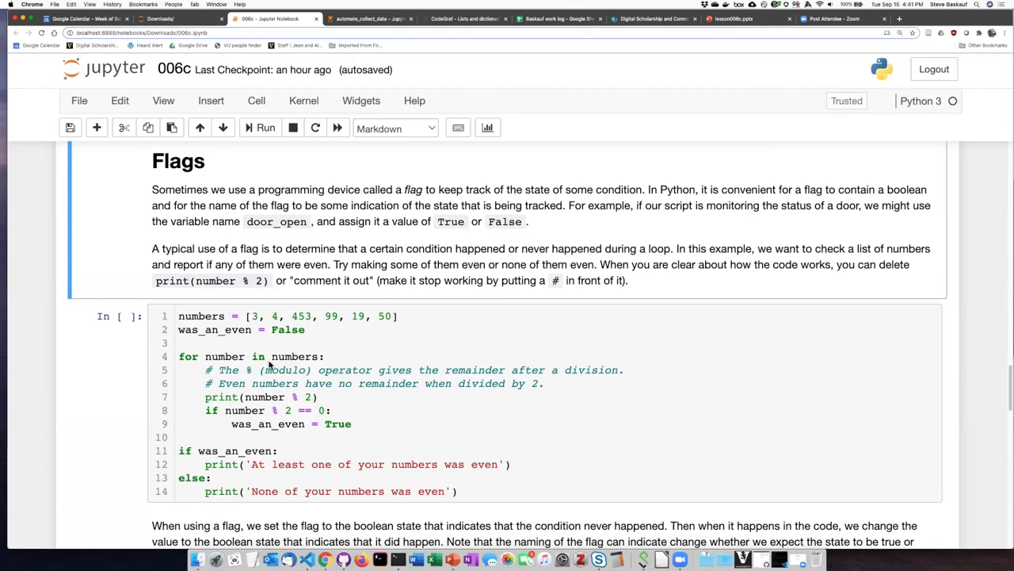
{"action": "mouse_move", "coordinate": [321, 364]}
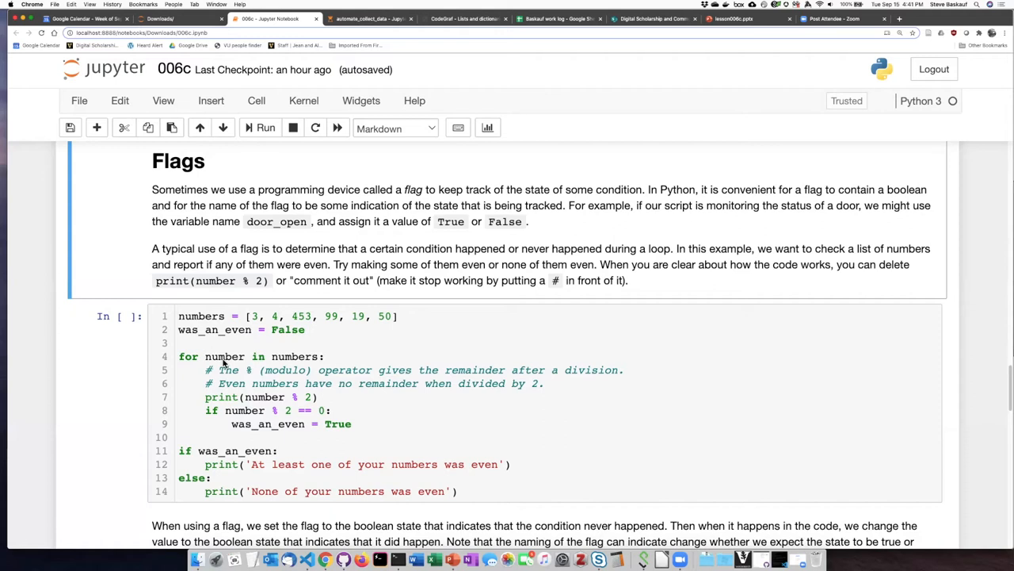
{"action": "mouse_move", "coordinate": [283, 356]}
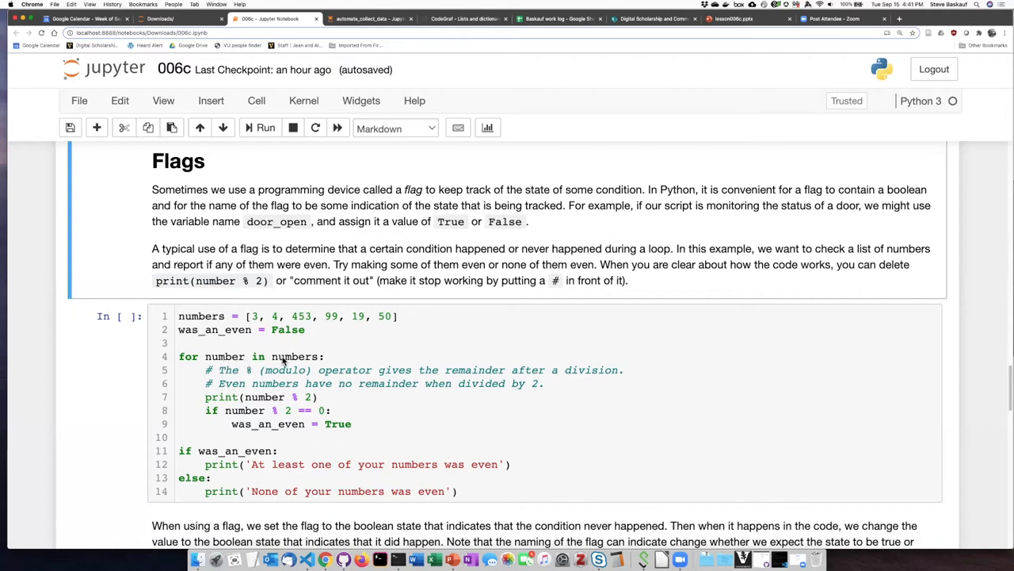
{"action": "mouse_move", "coordinate": [291, 359]}
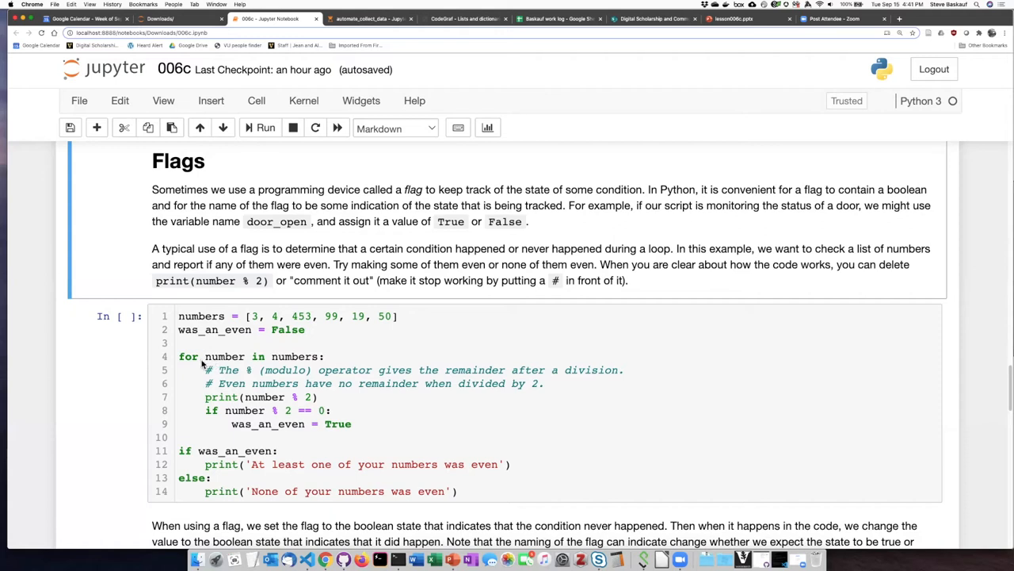
{"action": "mouse_move", "coordinate": [220, 365]}
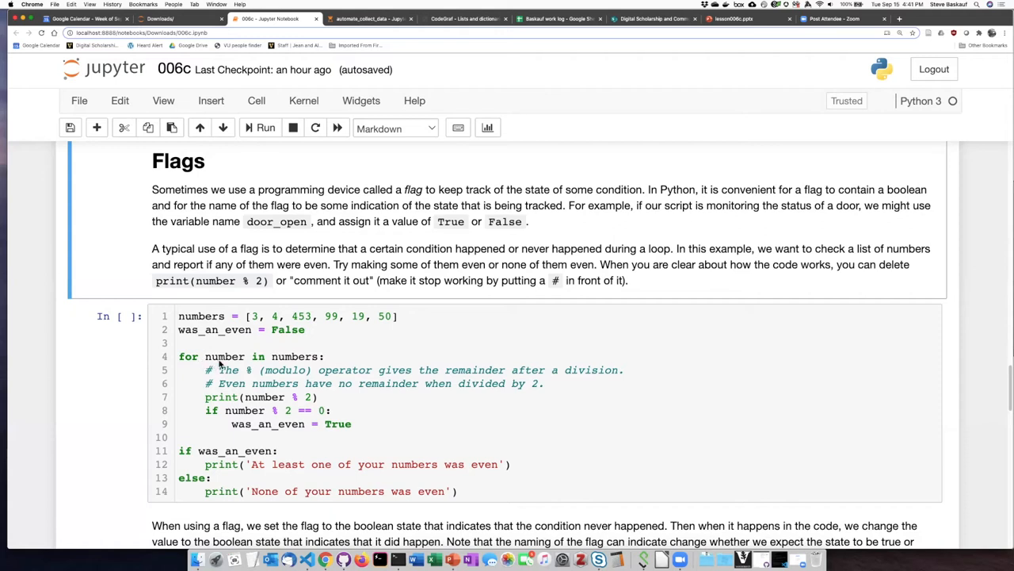
{"action": "mouse_move", "coordinate": [289, 360]}
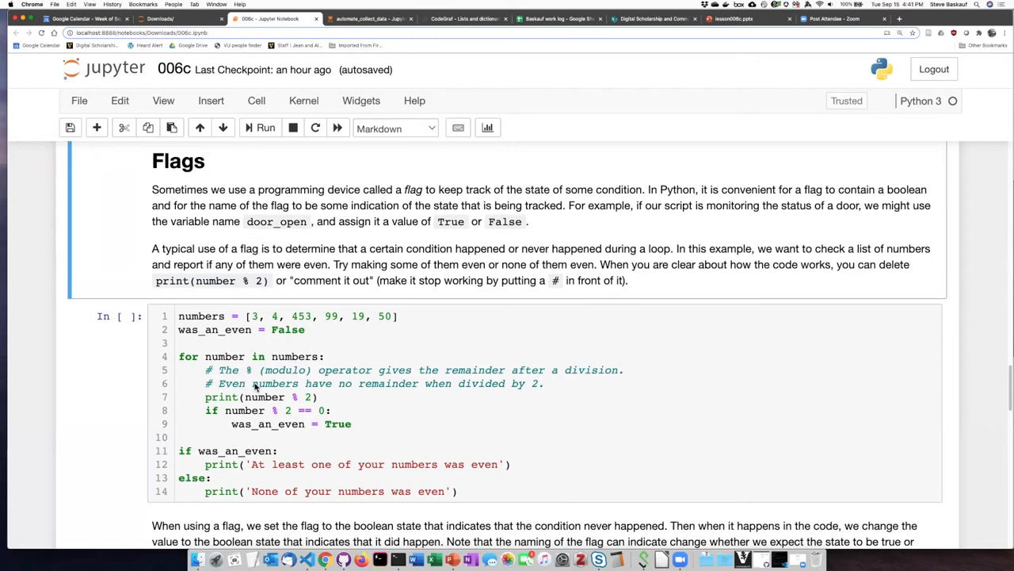
{"action": "mouse_move", "coordinate": [306, 379]}
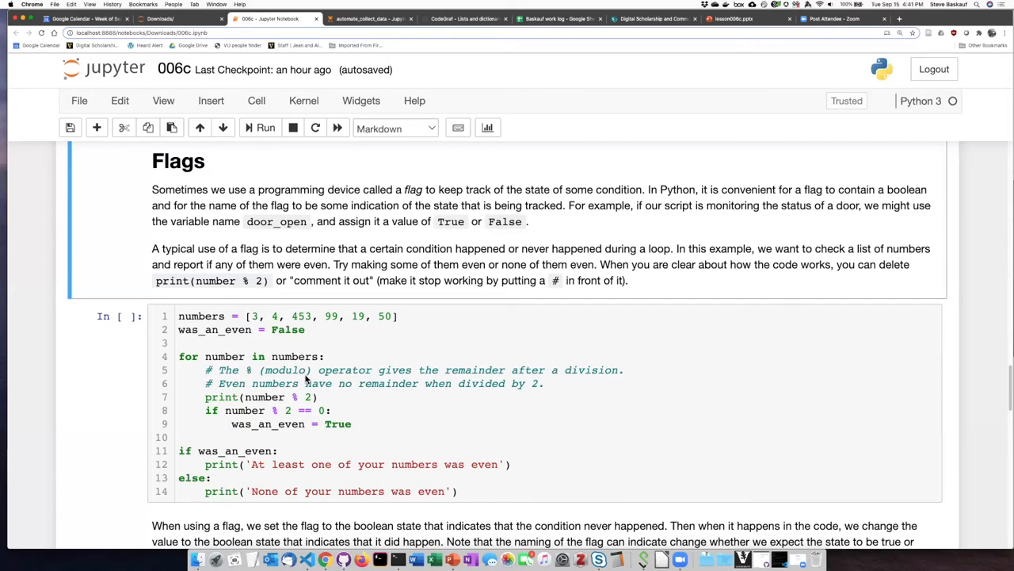
{"action": "mouse_move", "coordinate": [325, 381]}
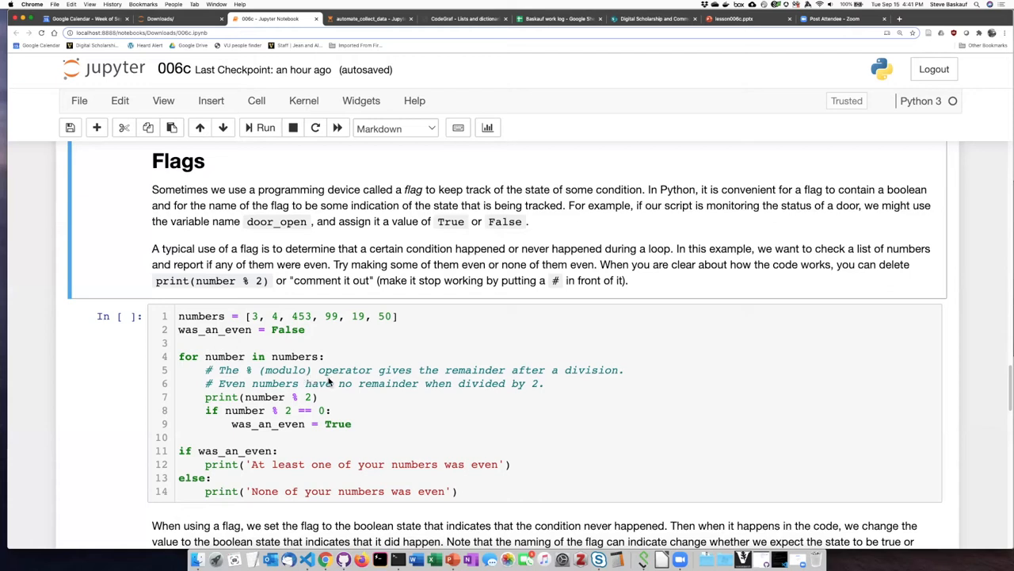
{"action": "mouse_move", "coordinate": [330, 382]}
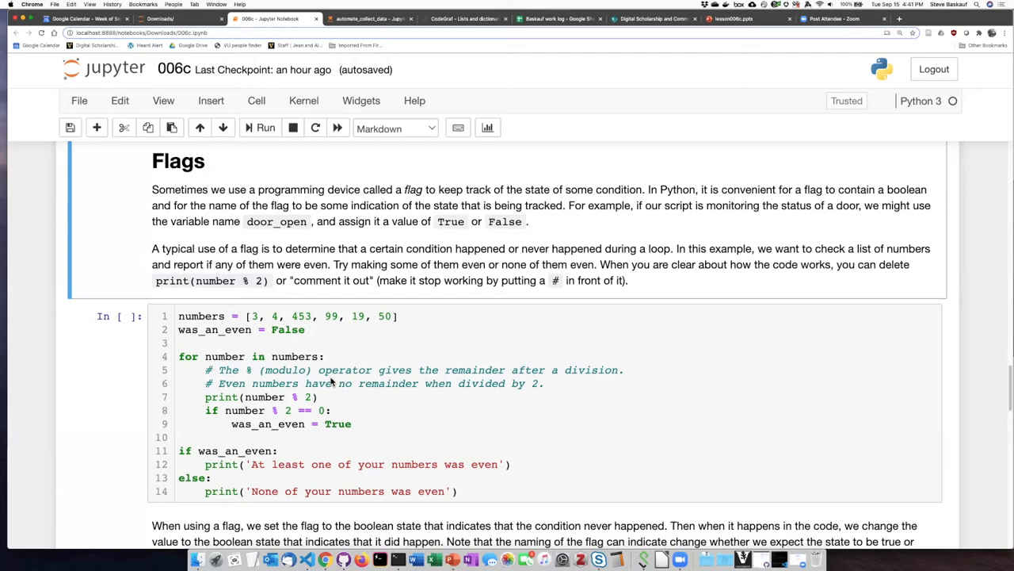
{"action": "mouse_move", "coordinate": [258, 387]}
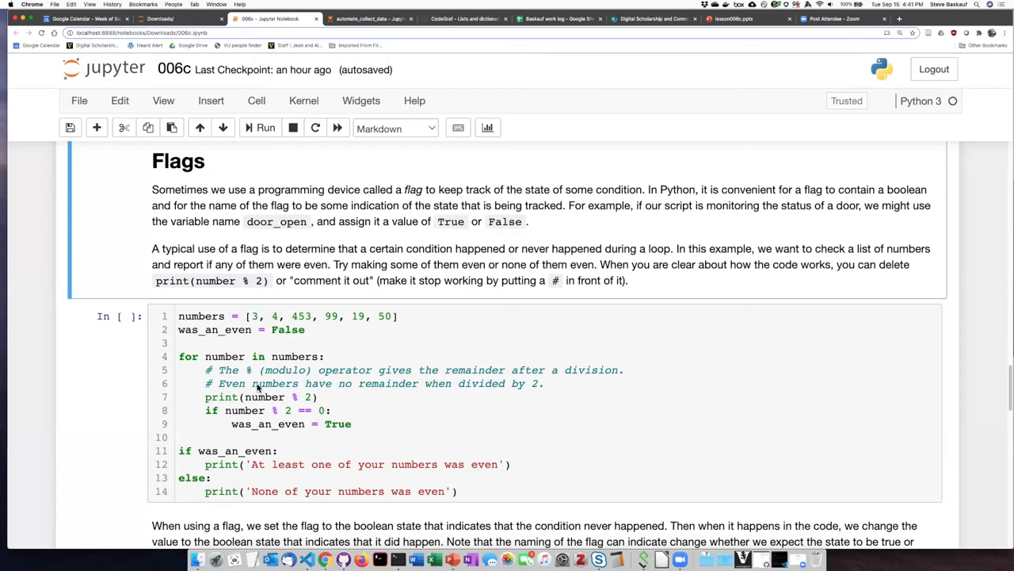
{"action": "mouse_move", "coordinate": [307, 382]}
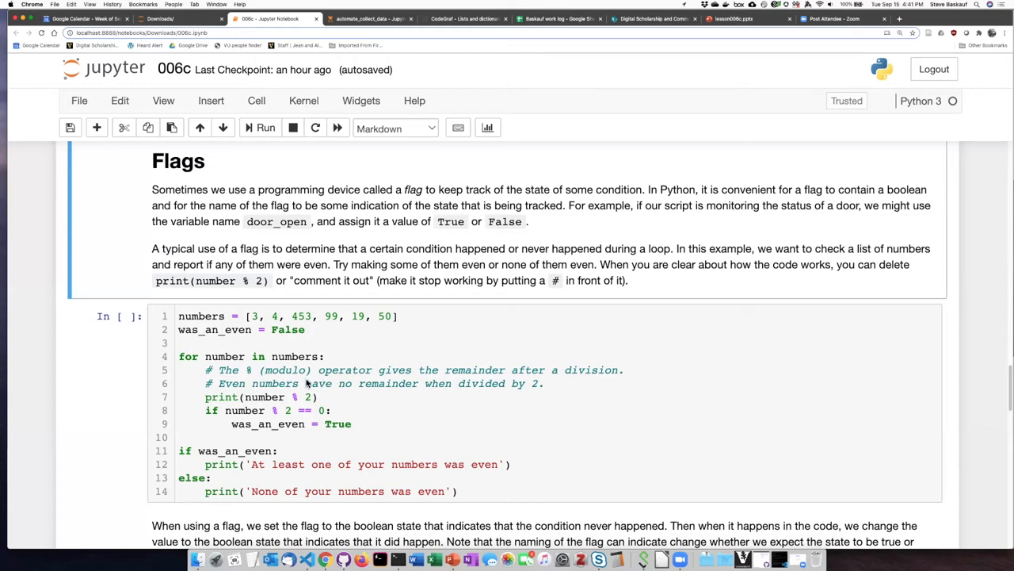
{"action": "mouse_move", "coordinate": [309, 383]}
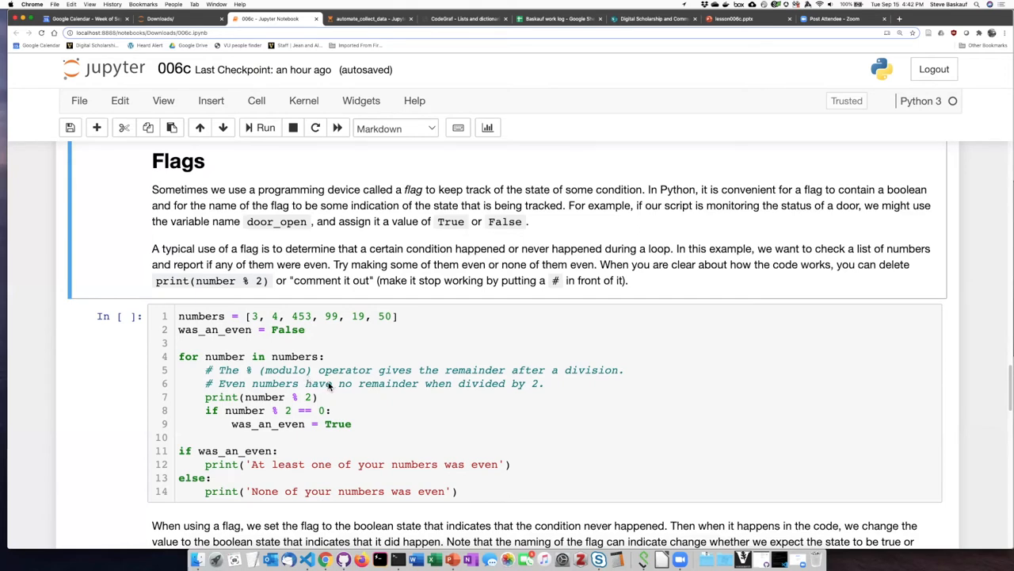
{"action": "mouse_move", "coordinate": [466, 397]}
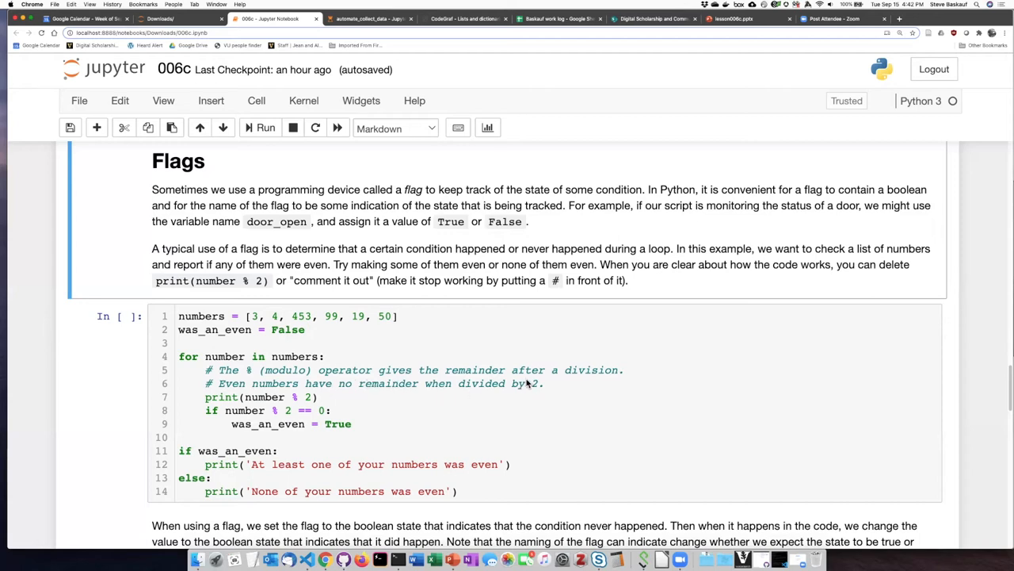
{"action": "mouse_move", "coordinate": [434, 383]}
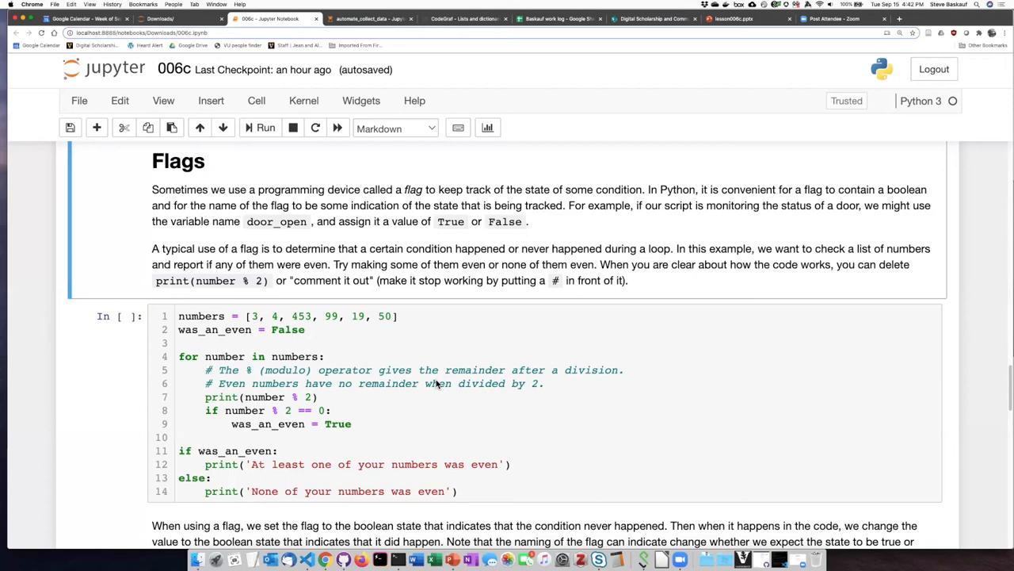
{"action": "mouse_move", "coordinate": [433, 386]}
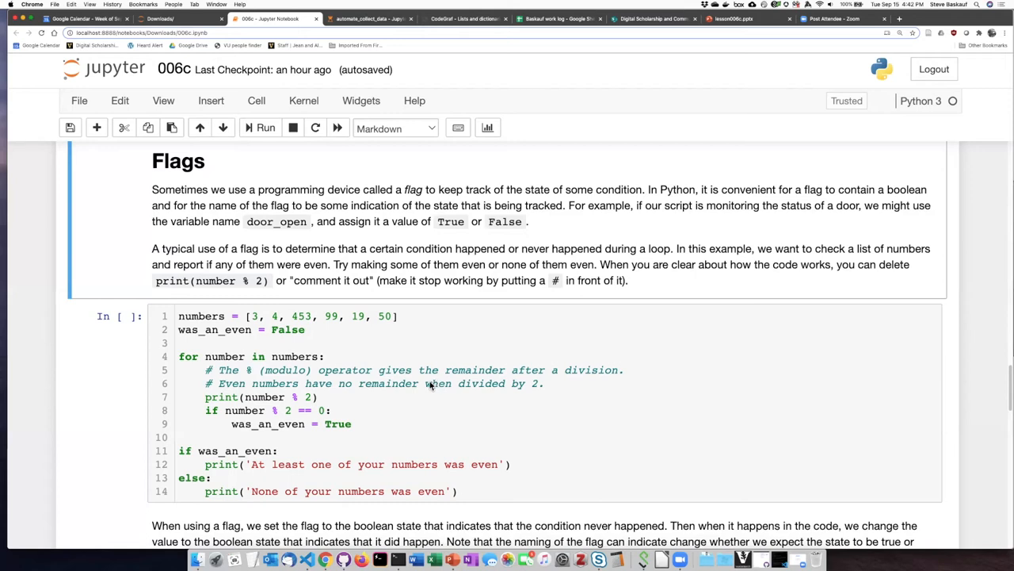
{"action": "mouse_move", "coordinate": [313, 412]}
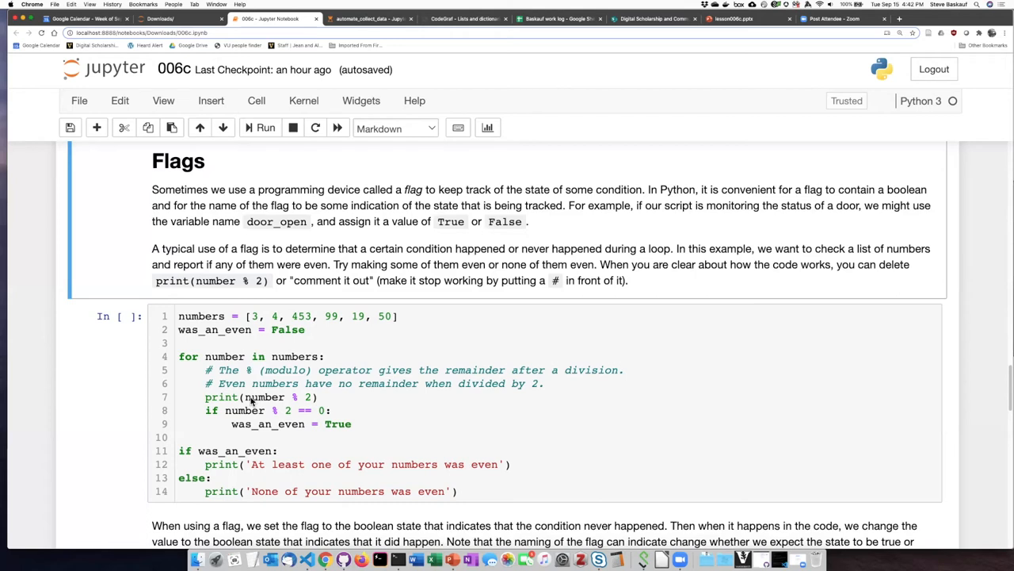
{"action": "mouse_move", "coordinate": [311, 401]}
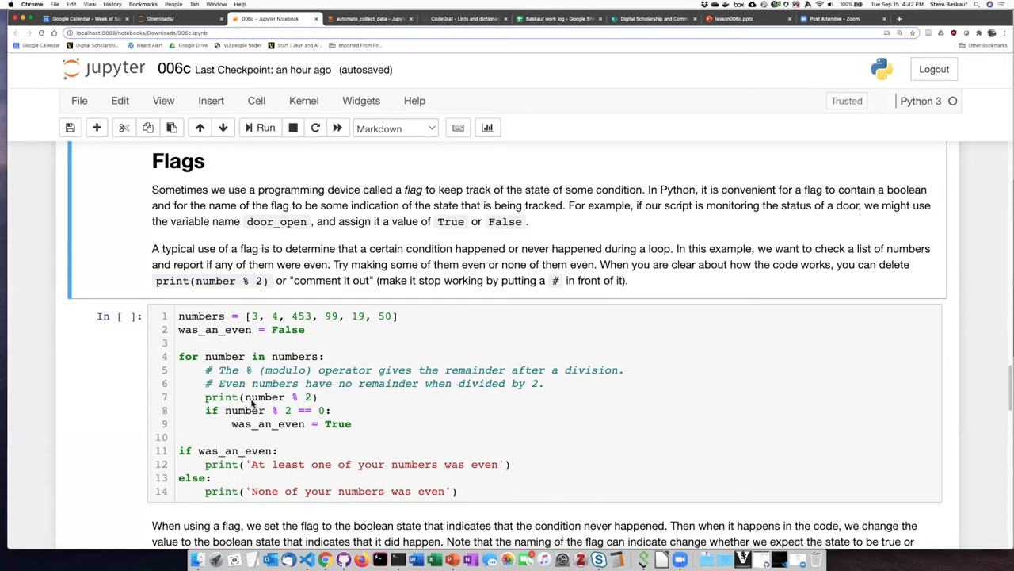
{"action": "mouse_move", "coordinate": [252, 410]}
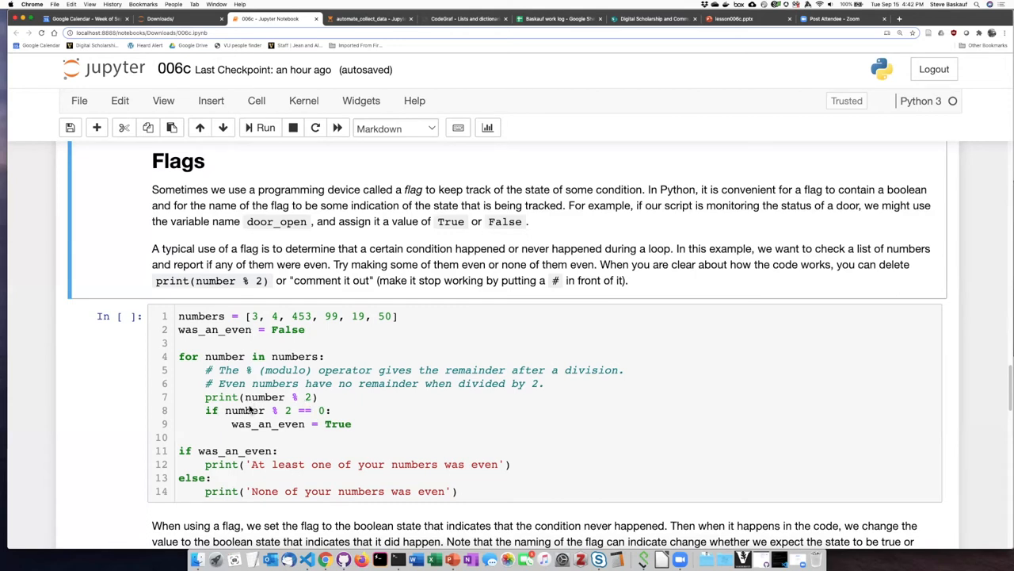
{"action": "mouse_move", "coordinate": [276, 410]}
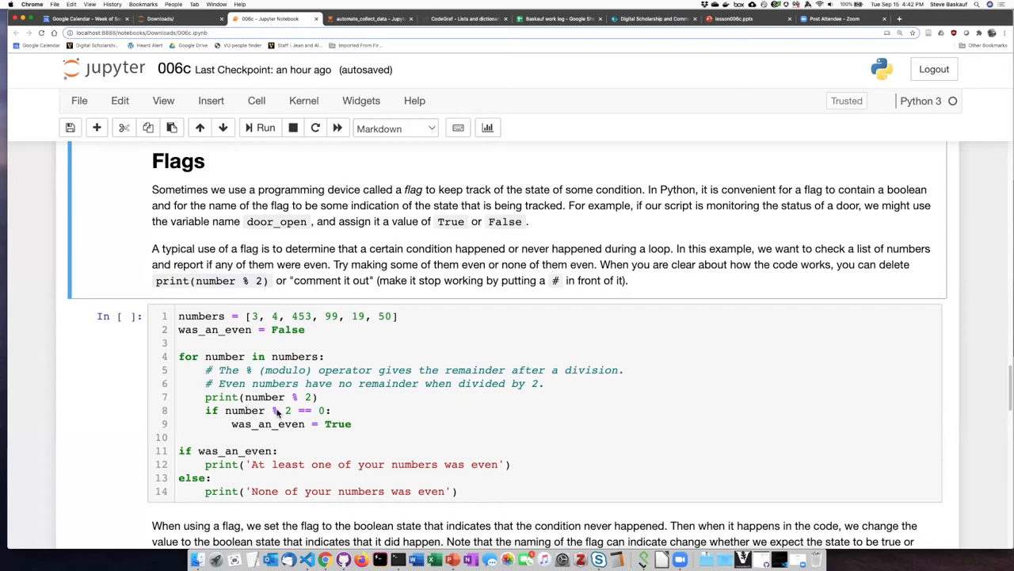
{"action": "mouse_move", "coordinate": [316, 414]}
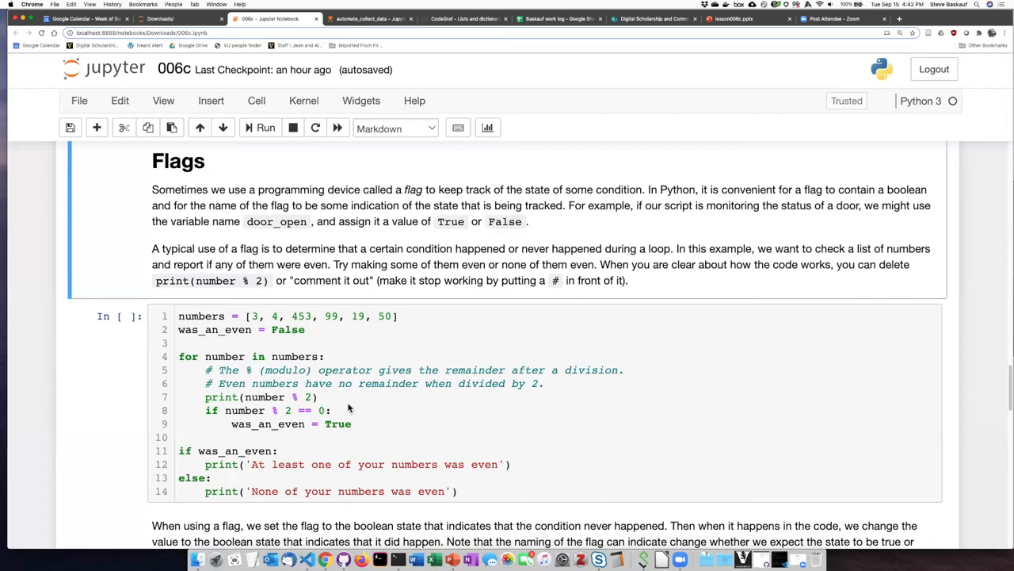
{"action": "mouse_move", "coordinate": [278, 433]}
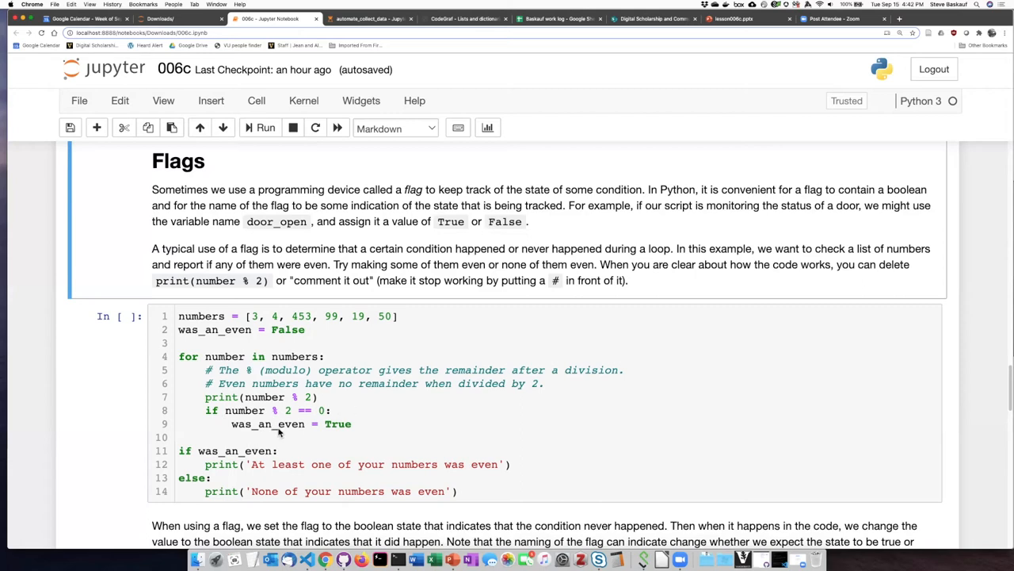
{"action": "mouse_move", "coordinate": [269, 339]}
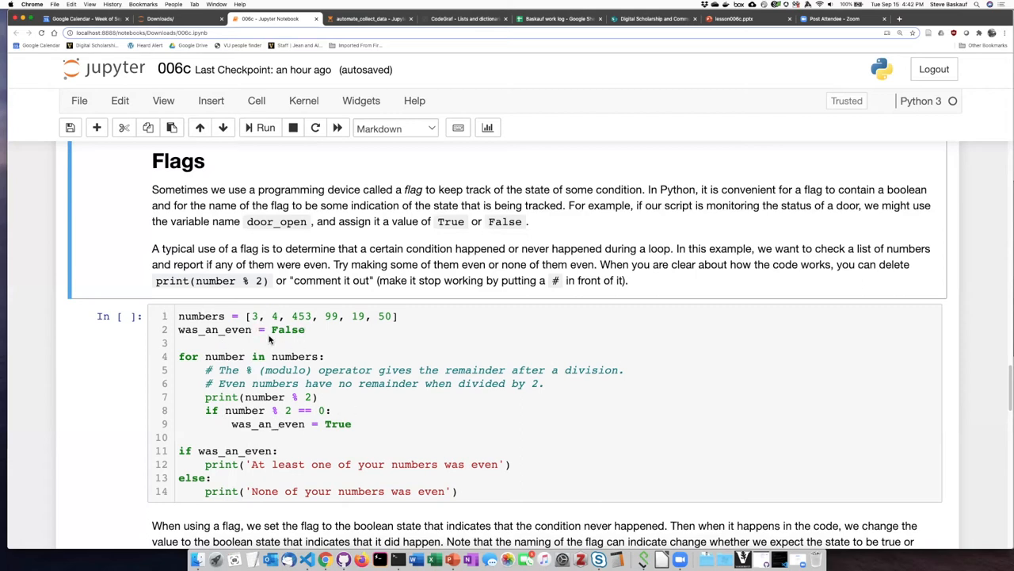
{"action": "mouse_move", "coordinate": [295, 341]}
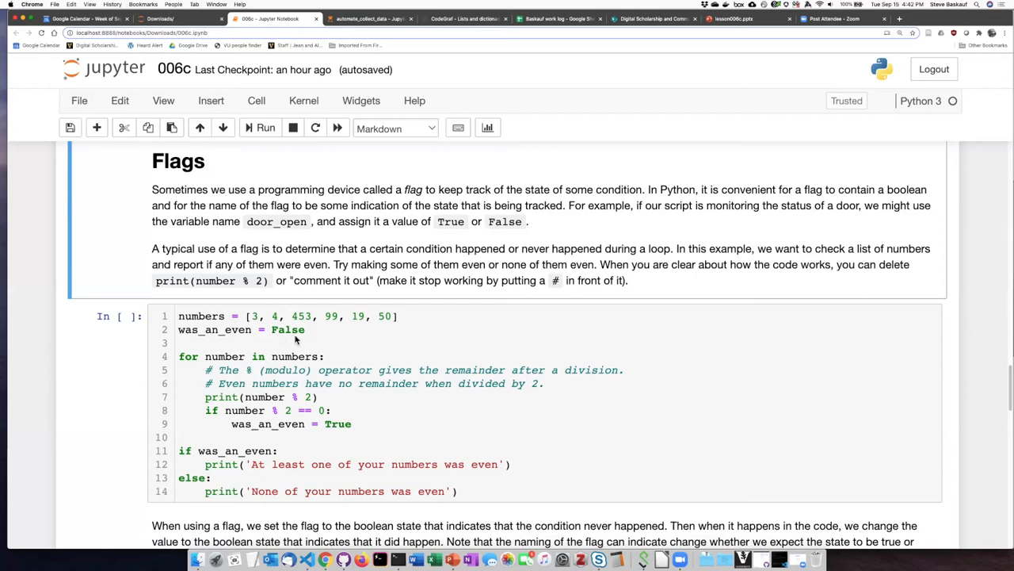
{"action": "mouse_move", "coordinate": [300, 428]}
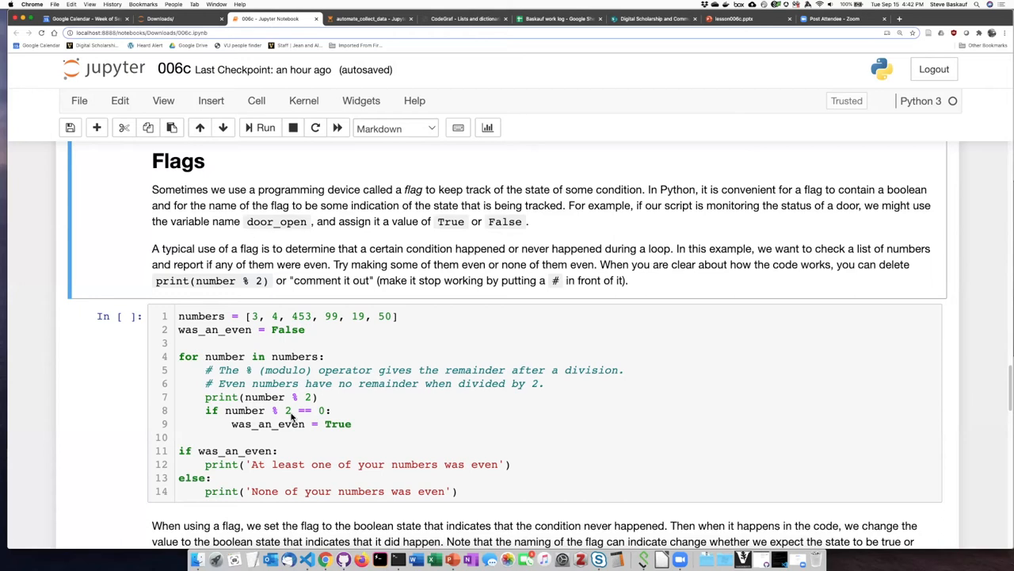
{"action": "mouse_move", "coordinate": [278, 427]}
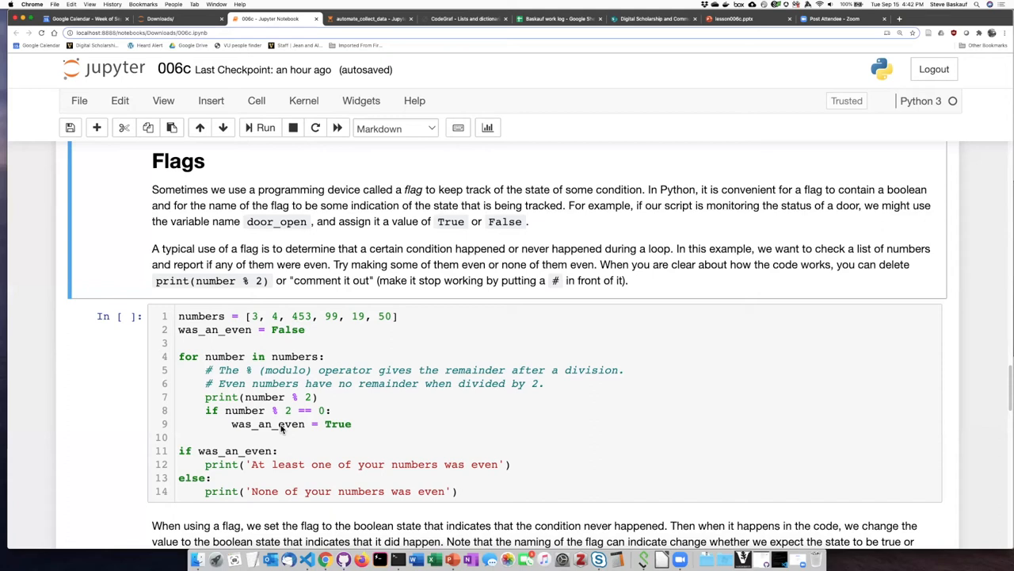
{"action": "mouse_move", "coordinate": [243, 365]}
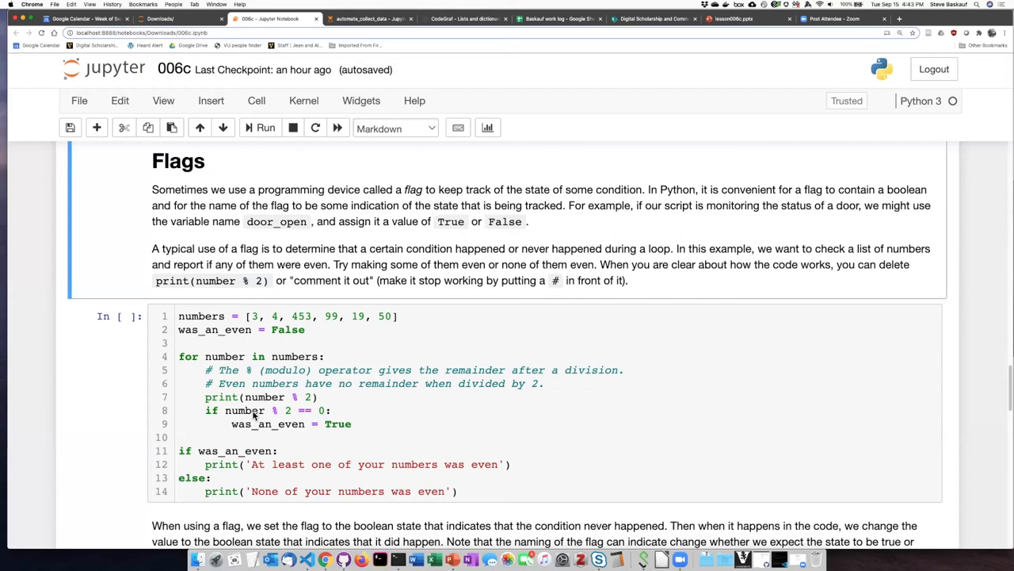
{"action": "mouse_move", "coordinate": [277, 416]}
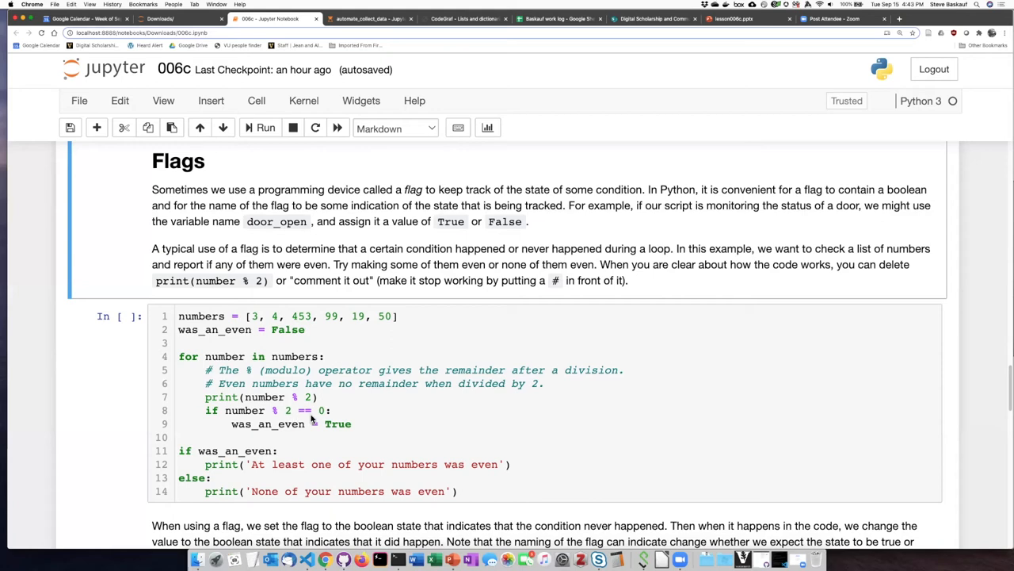
{"action": "mouse_move", "coordinate": [246, 430]}
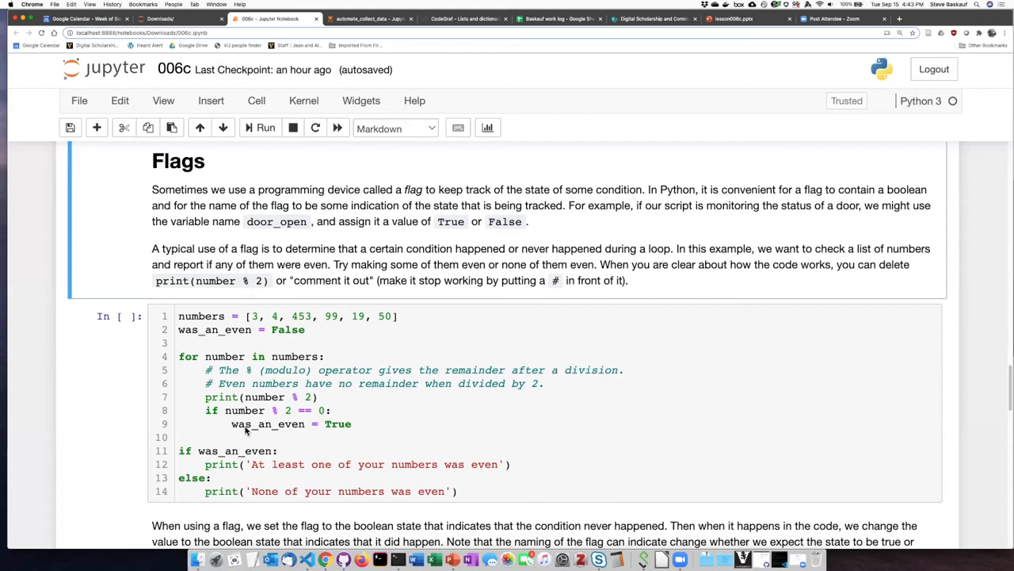
{"action": "mouse_move", "coordinate": [269, 425]}
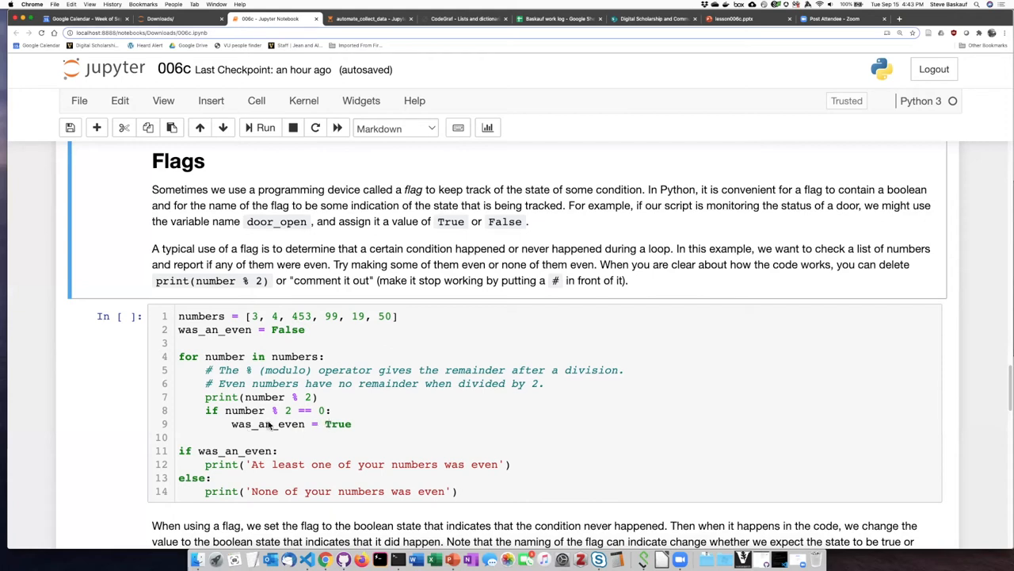
{"action": "mouse_move", "coordinate": [236, 330]}
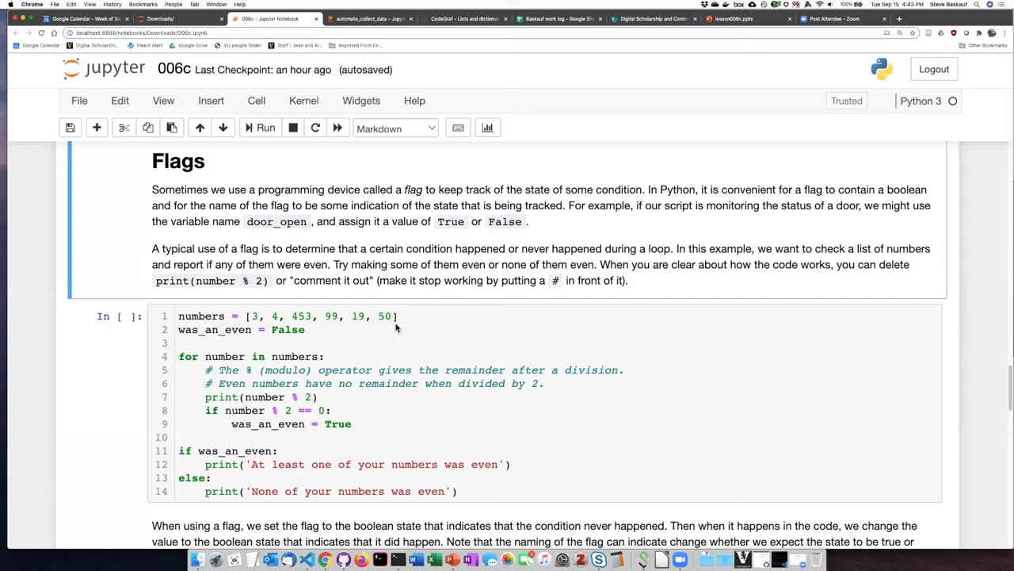
{"action": "mouse_move", "coordinate": [266, 410]}
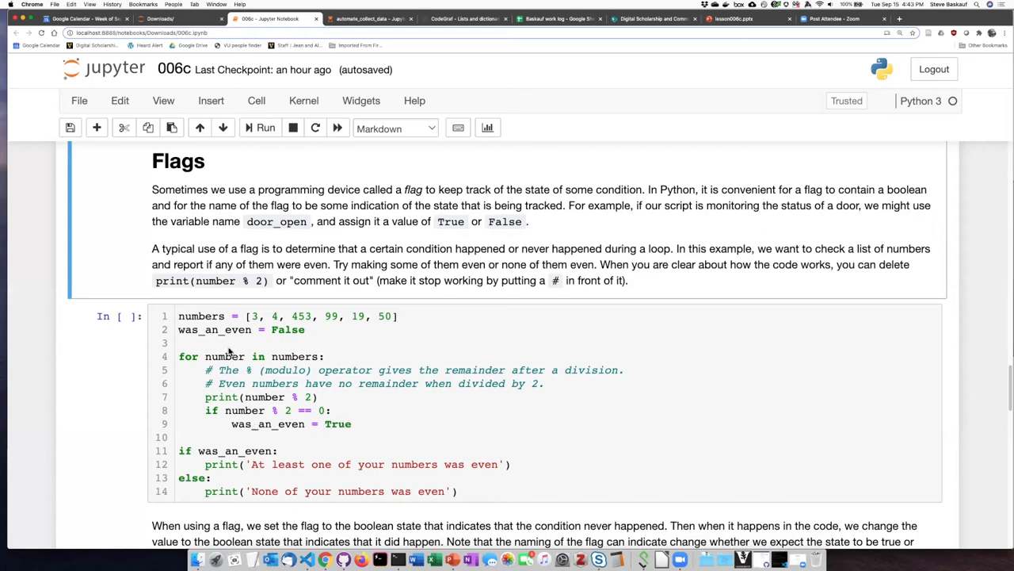
{"action": "mouse_move", "coordinate": [294, 343]}
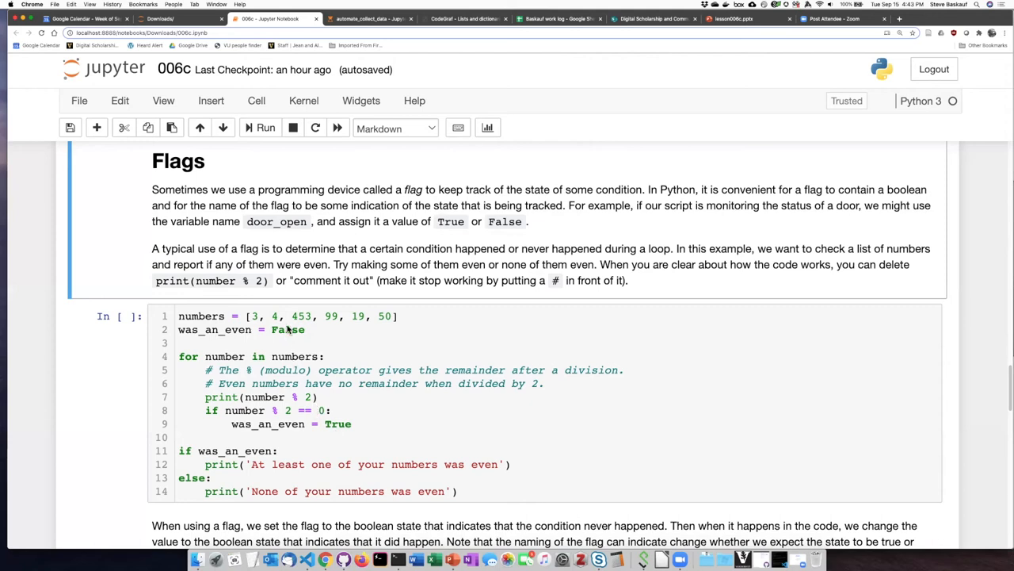
{"action": "mouse_move", "coordinate": [420, 501]}
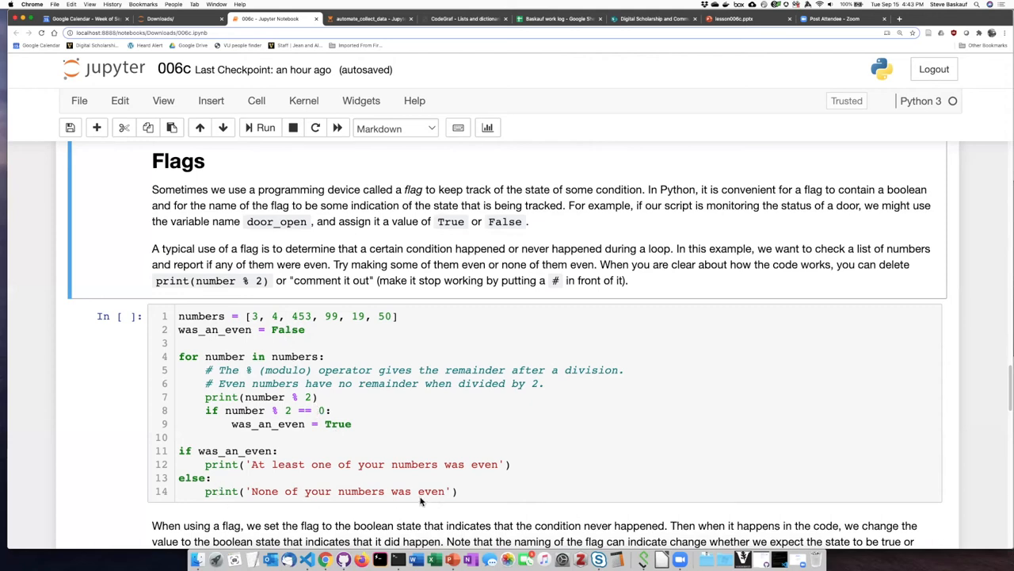
{"action": "mouse_move", "coordinate": [410, 431]}
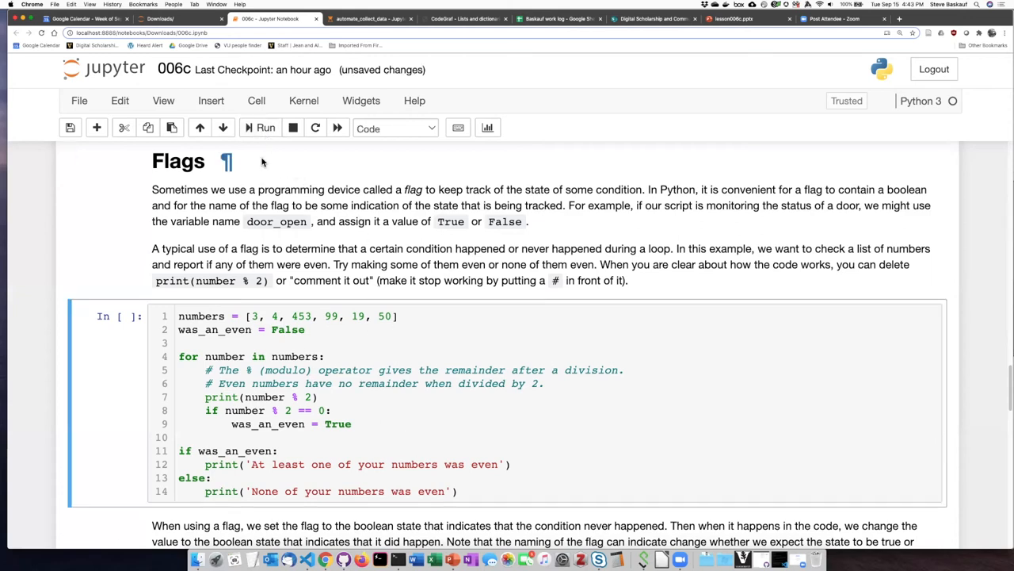
Run the Flags cell on [3, 4, 453, 99, 19, 50], printing remainders and the even-number message
{"action": "left_click", "coordinate": [265, 127]}
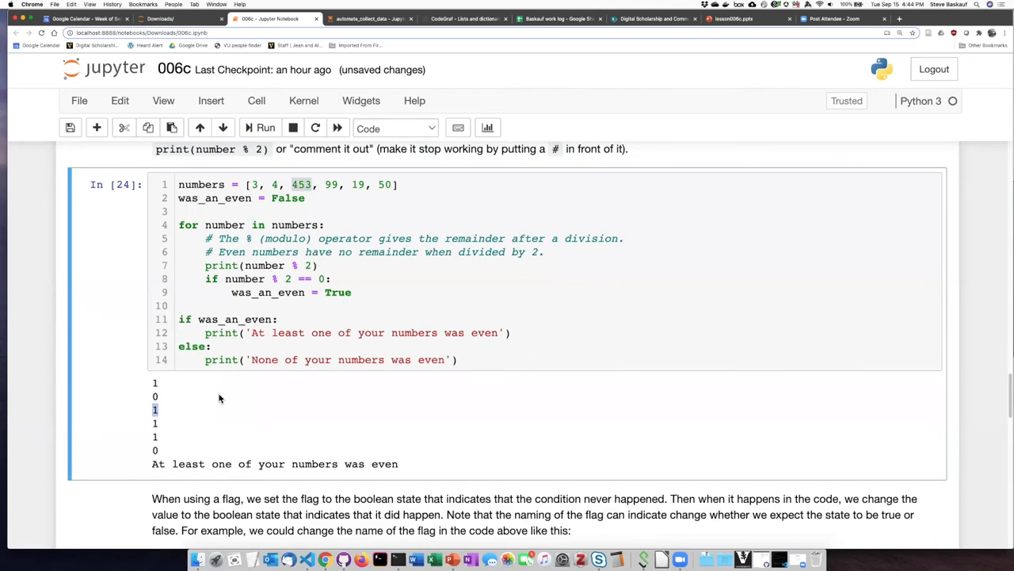
{"action": "mouse_move", "coordinate": [377, 163]}
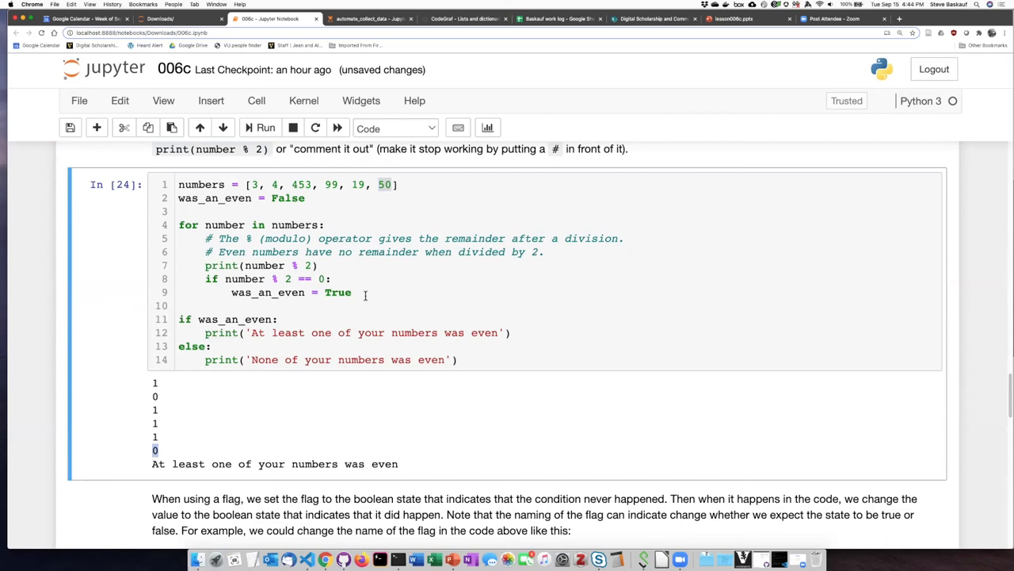
{"action": "mouse_move", "coordinate": [355, 281]}
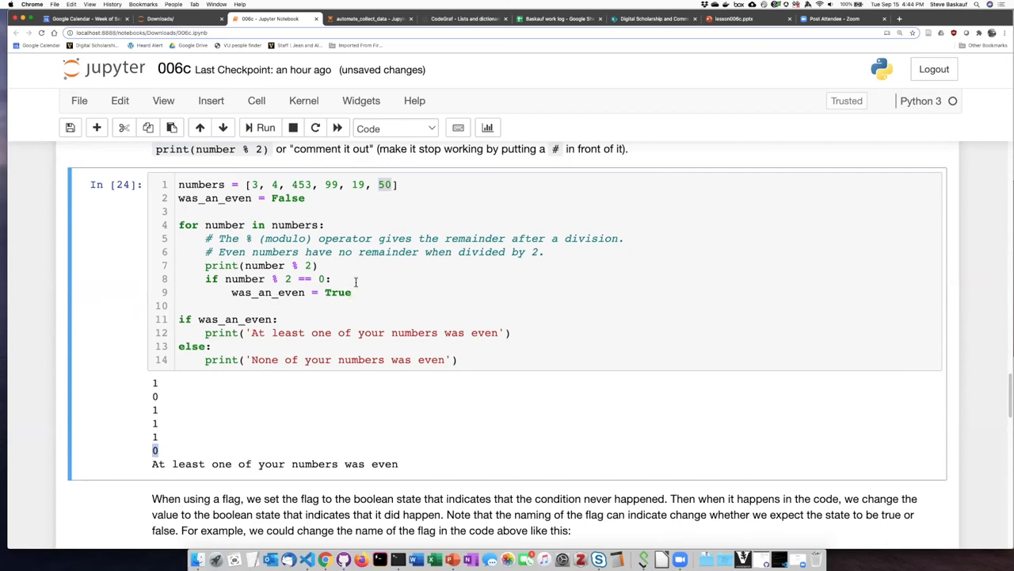
{"action": "mouse_move", "coordinate": [198, 374]}
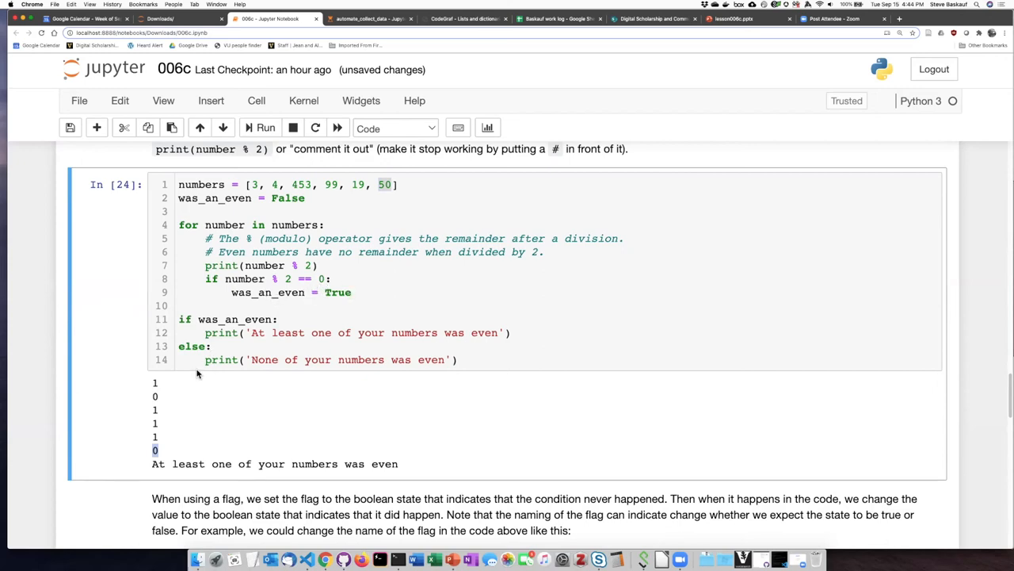
{"action": "mouse_move", "coordinate": [161, 398]}
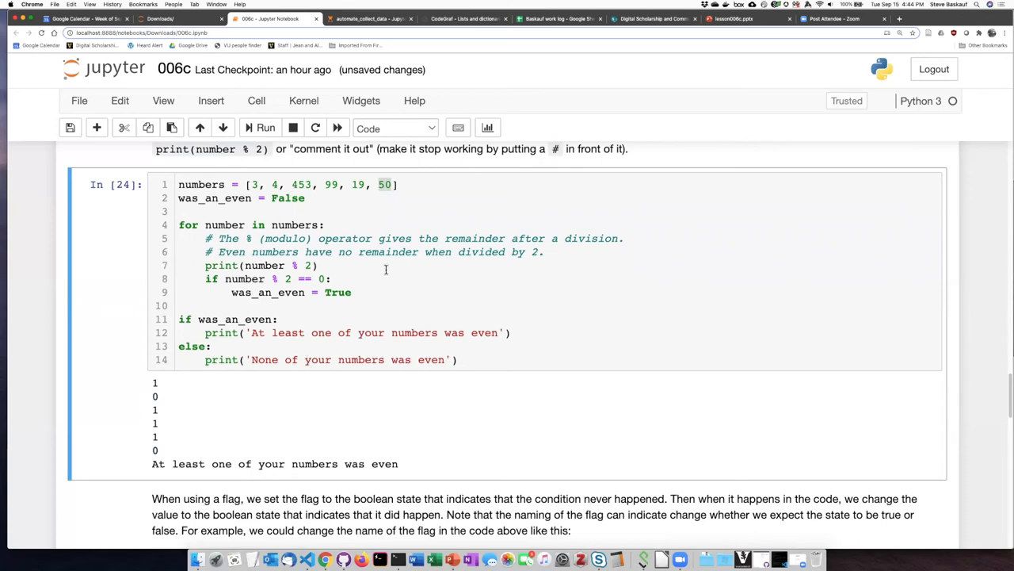
Change the final list value 50 to 51 and rerun the cell
{"action": "left_click", "coordinate": [394, 185]}
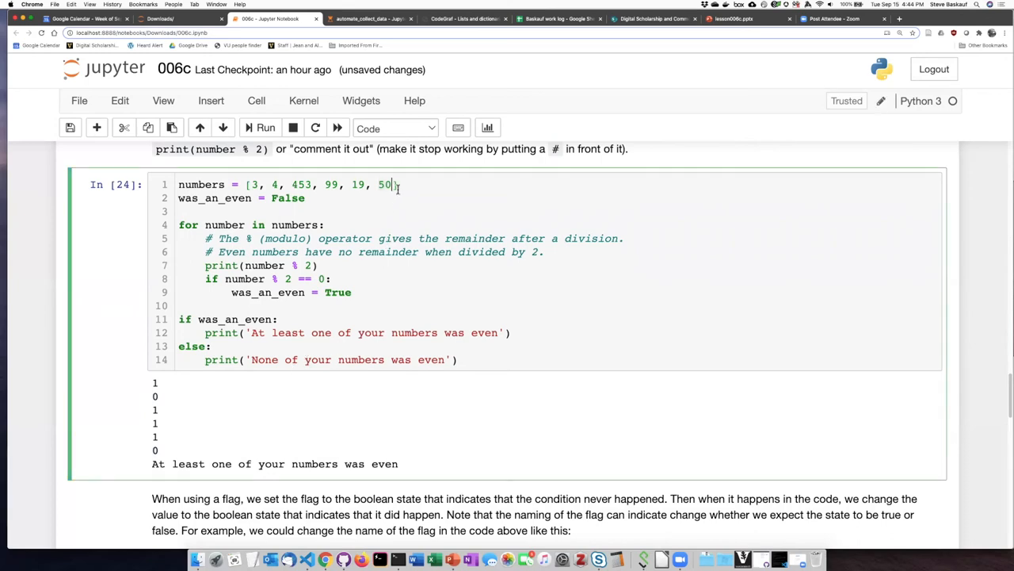
{"action": "key", "text": "Backspace"}
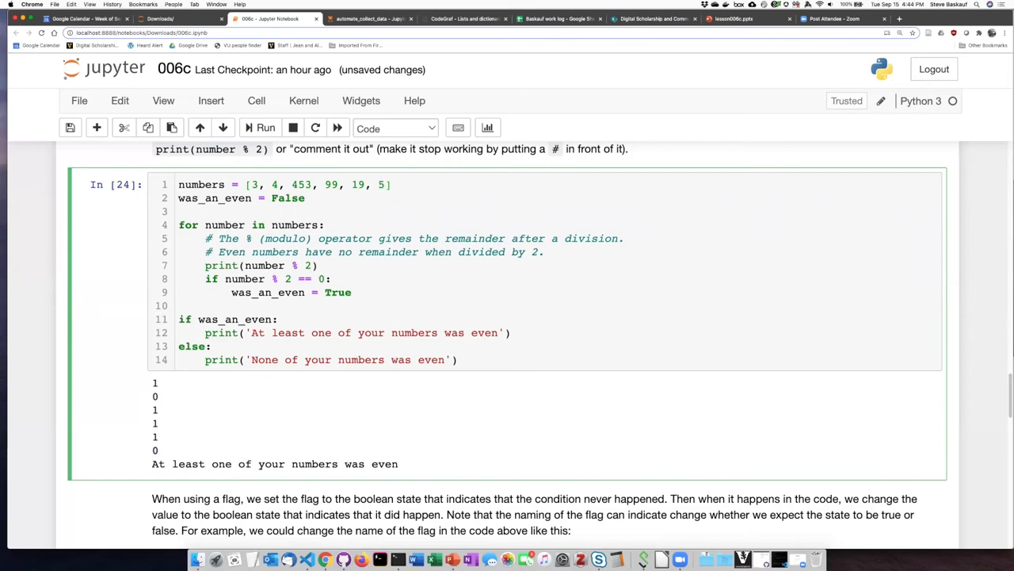
{"action": "type", "text": "1"}
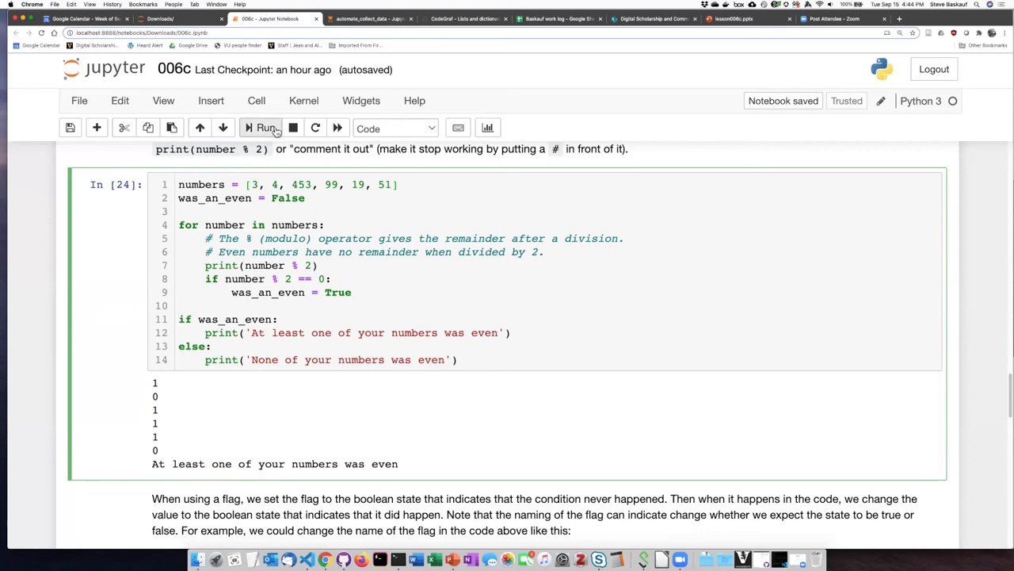
{"action": "left_click", "coordinate": [265, 128]}
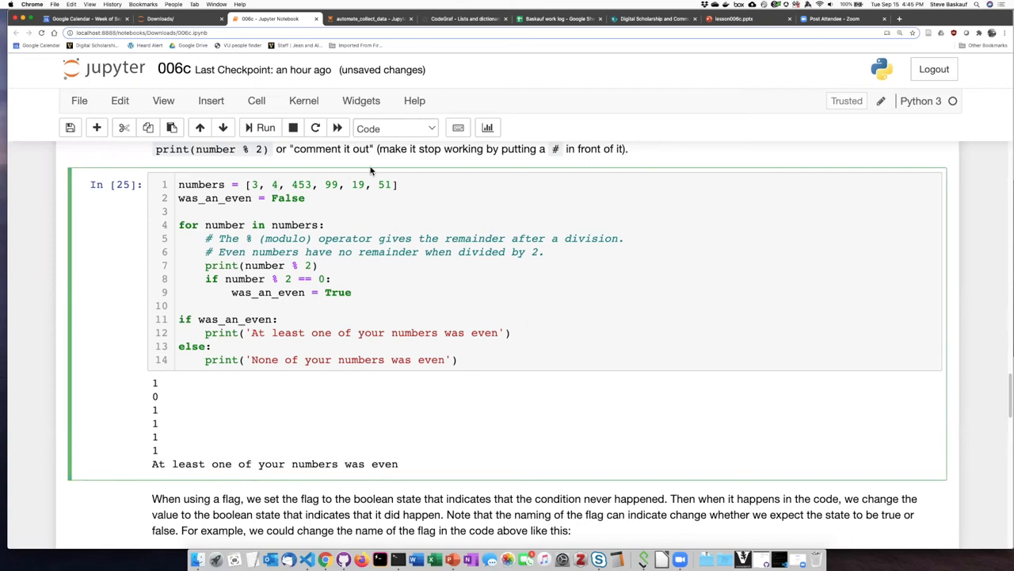
Change 4 to 1, rerun for 'None of your numbers was even', and highlight was_an_even
{"action": "type", "text": "1"}
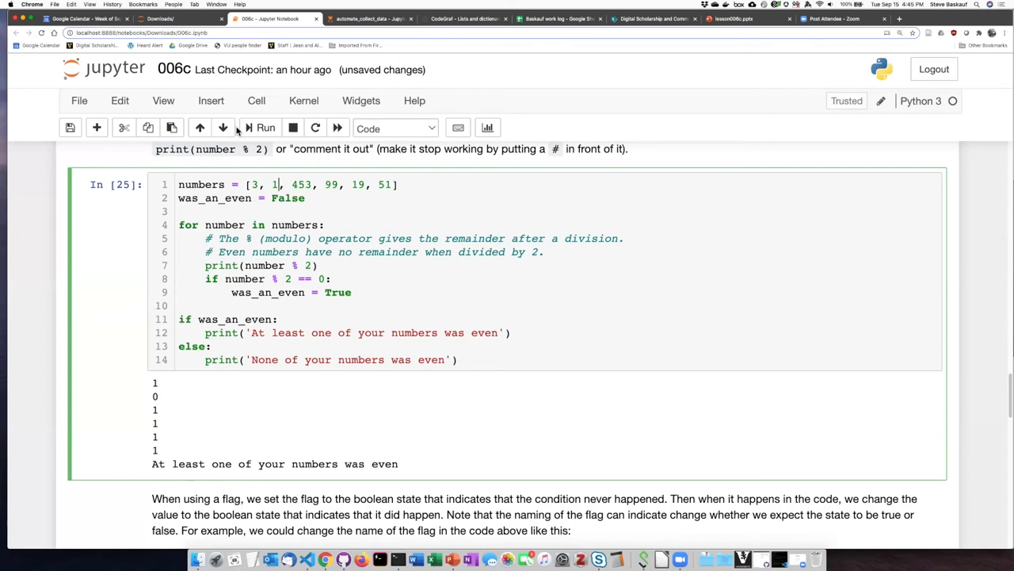
{"action": "left_click", "coordinate": [264, 127]}
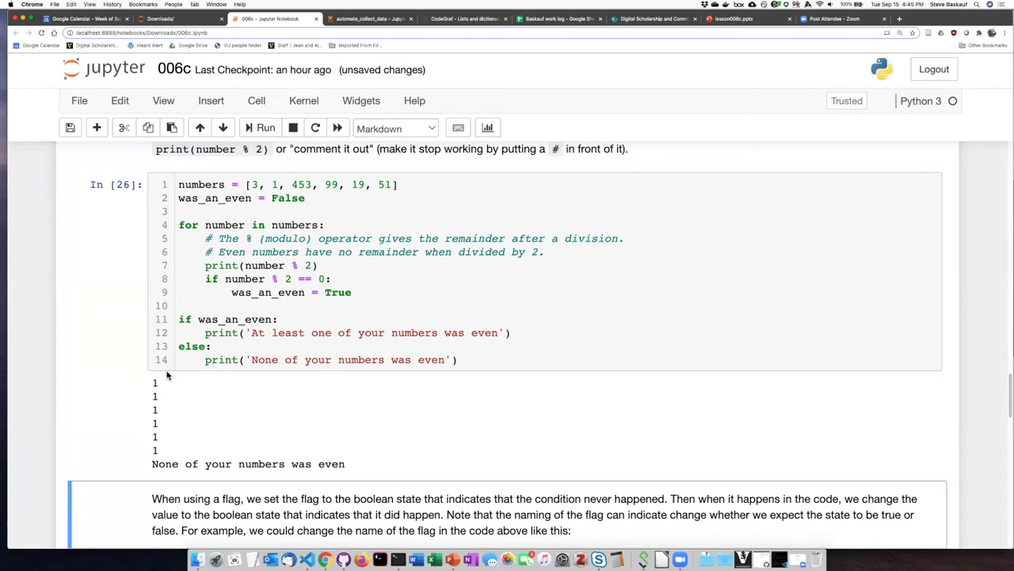
{"action": "mouse_move", "coordinate": [331, 212]}
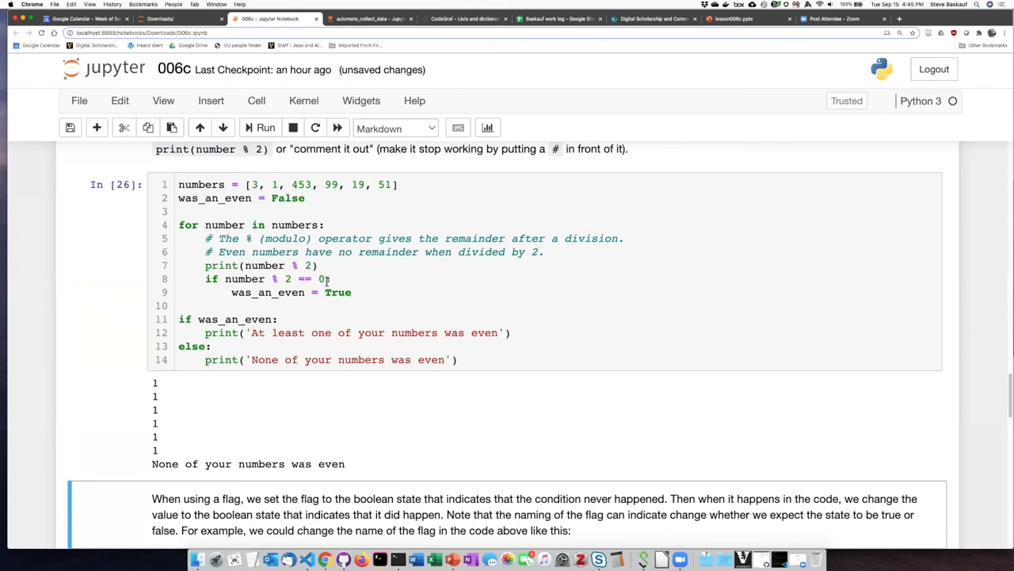
{"action": "left_click", "coordinate": [233, 292]}
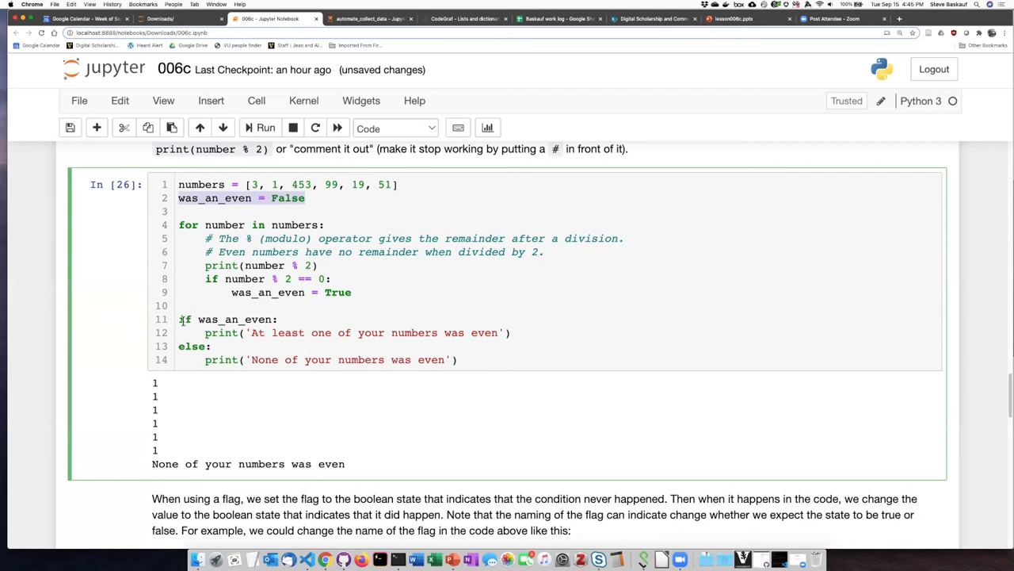
{"action": "double_click", "coordinate": [235, 318]}
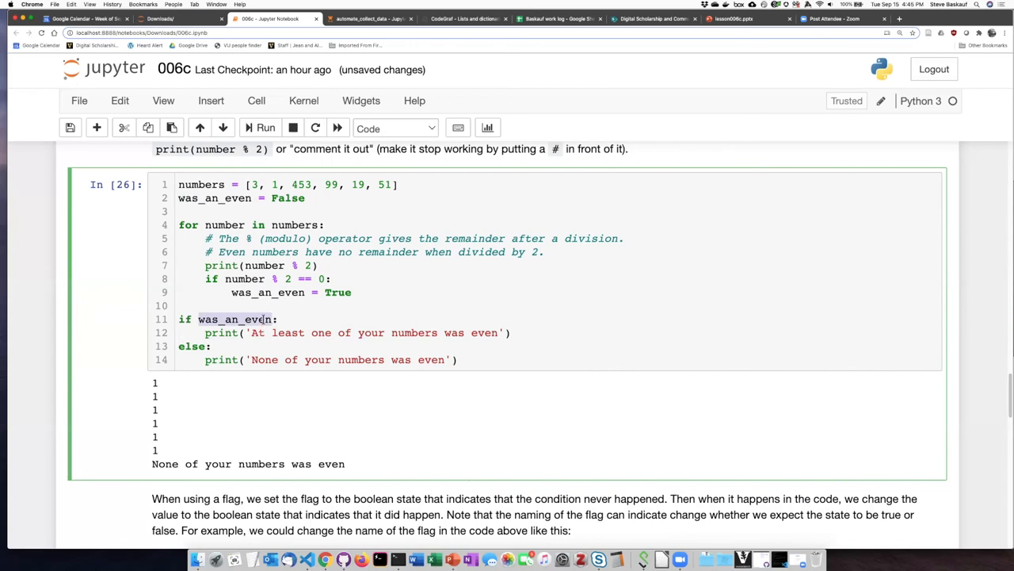
{"action": "mouse_move", "coordinate": [486, 353]}
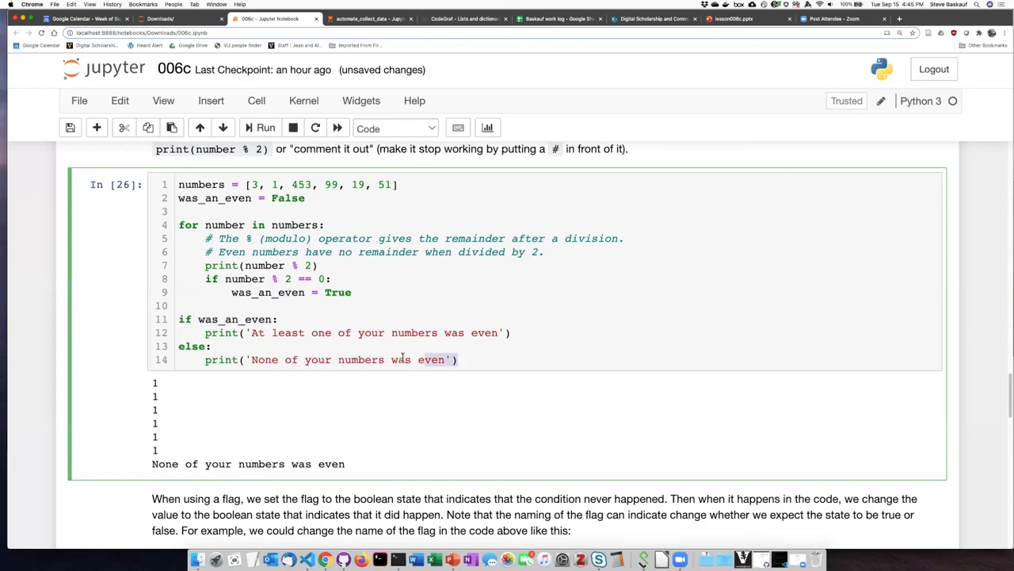
{"action": "scroll", "scroll_direction": "down", "scroll_amount": 3}
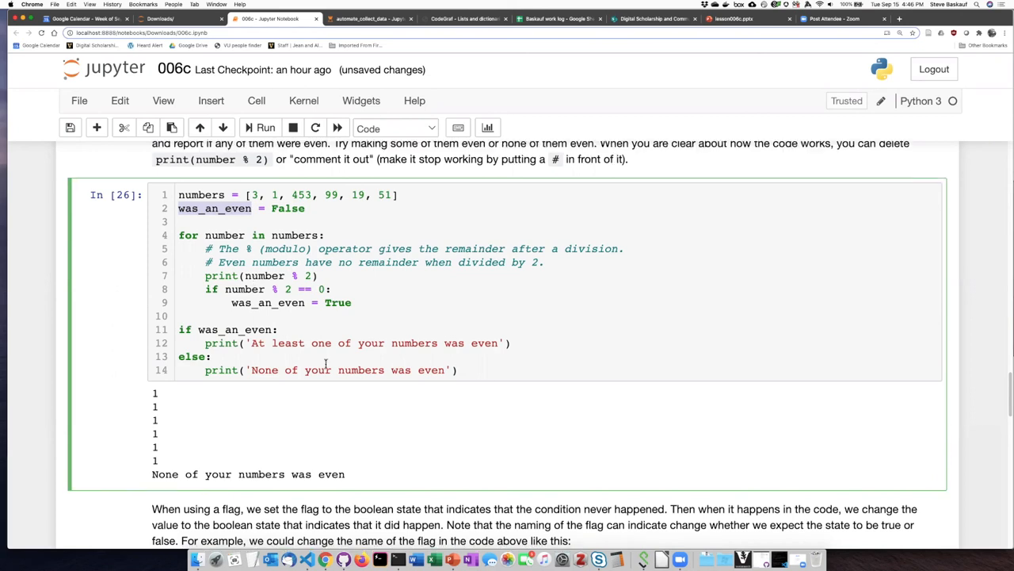
Scroll to the no_evens version, highlighting its even-number test and the if no_evens check
{"action": "scroll", "scroll_direction": "down", "scroll_amount": 3}
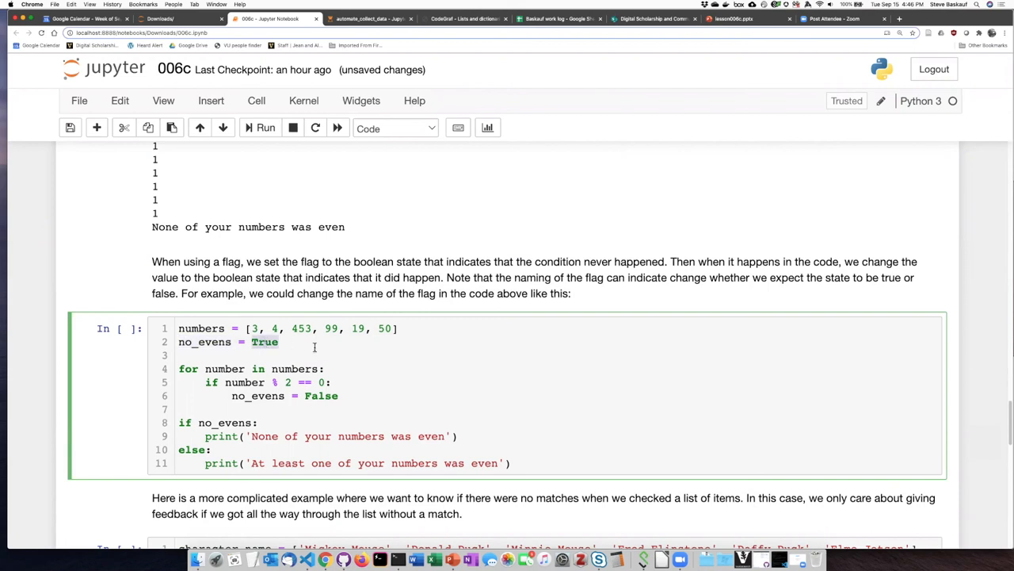
{"action": "mouse_move", "coordinate": [301, 372]}
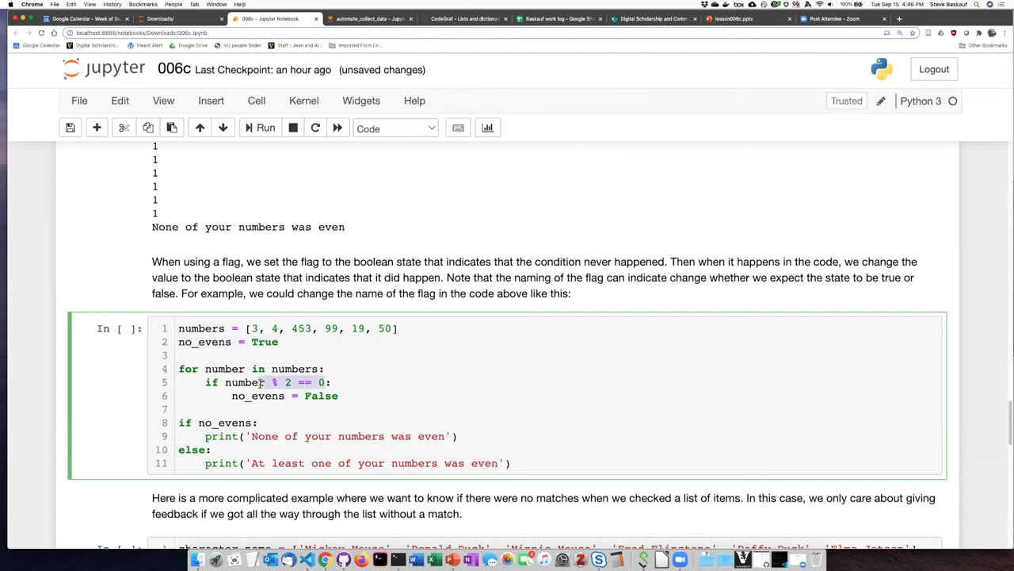
{"action": "double_click", "coordinate": [244, 382]}
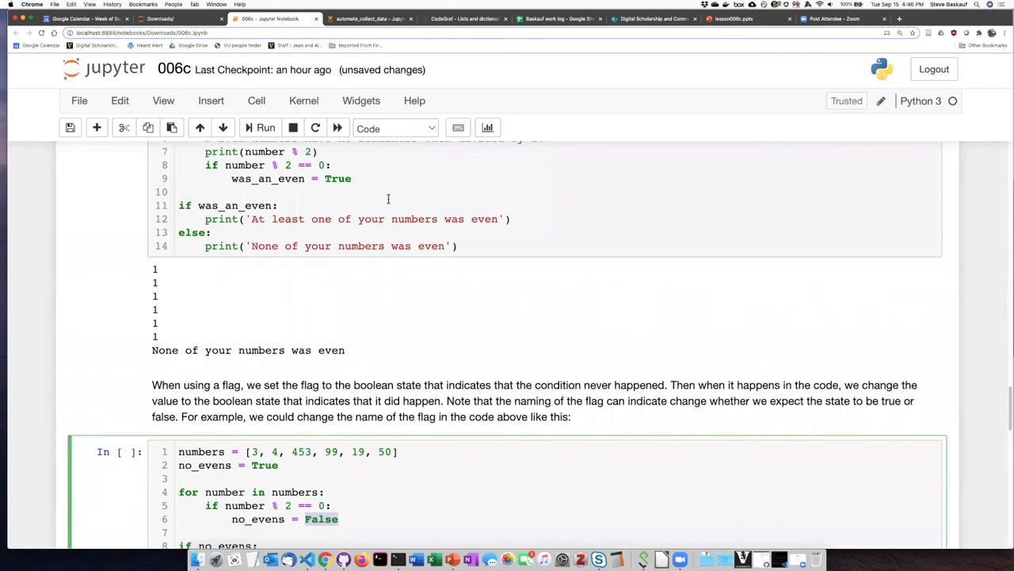
{"action": "scroll", "scroll_direction": "down", "scroll_amount": 3}
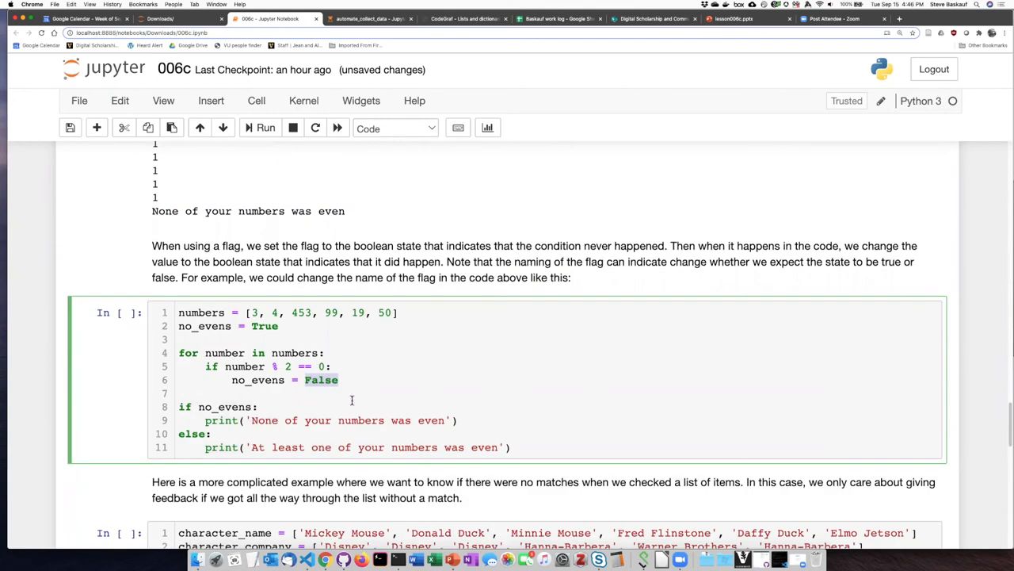
{"action": "double_click", "coordinate": [349, 420]}
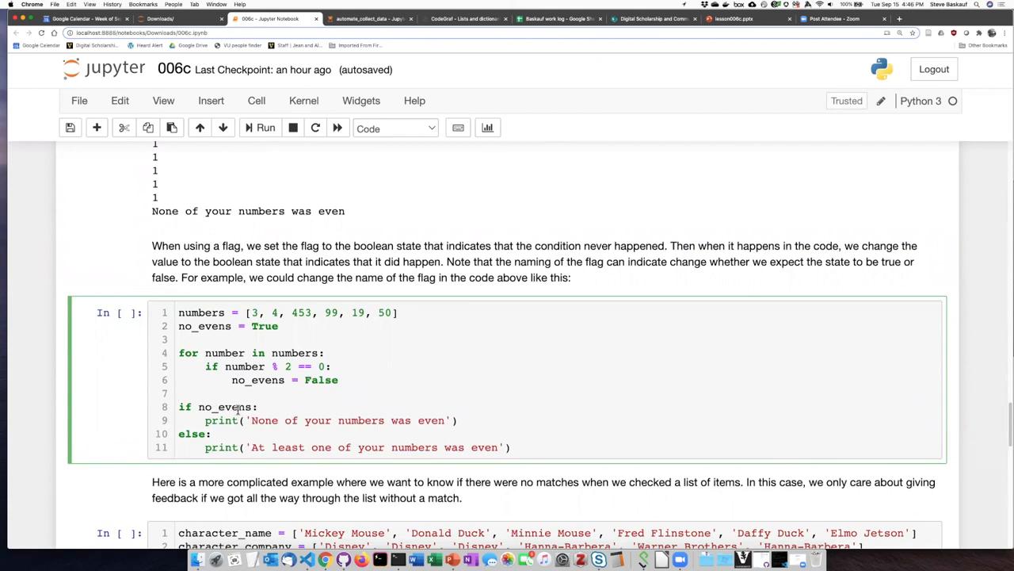
{"action": "double_click", "coordinate": [217, 406]}
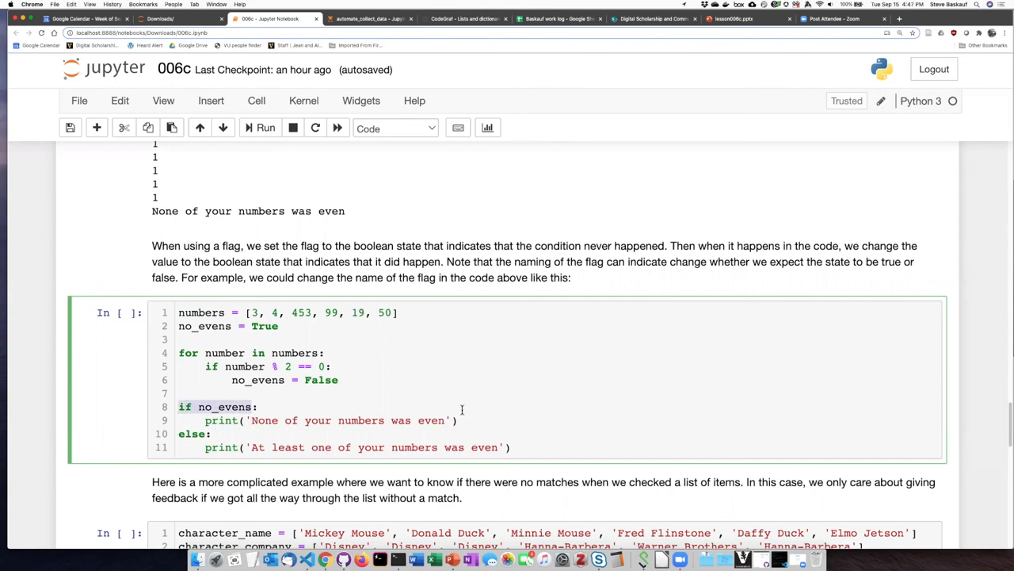
{"action": "mouse_move", "coordinate": [449, 422]}
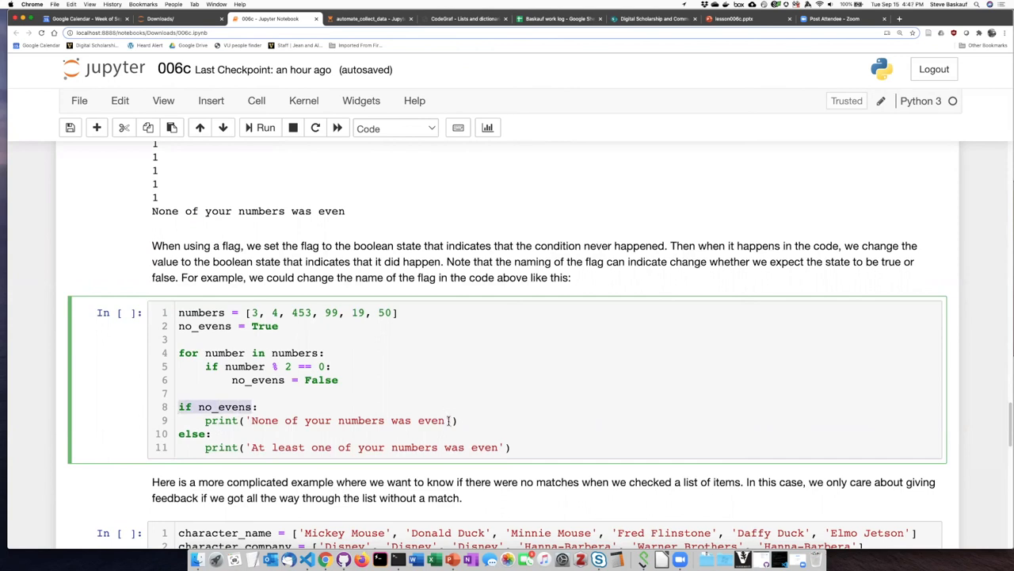